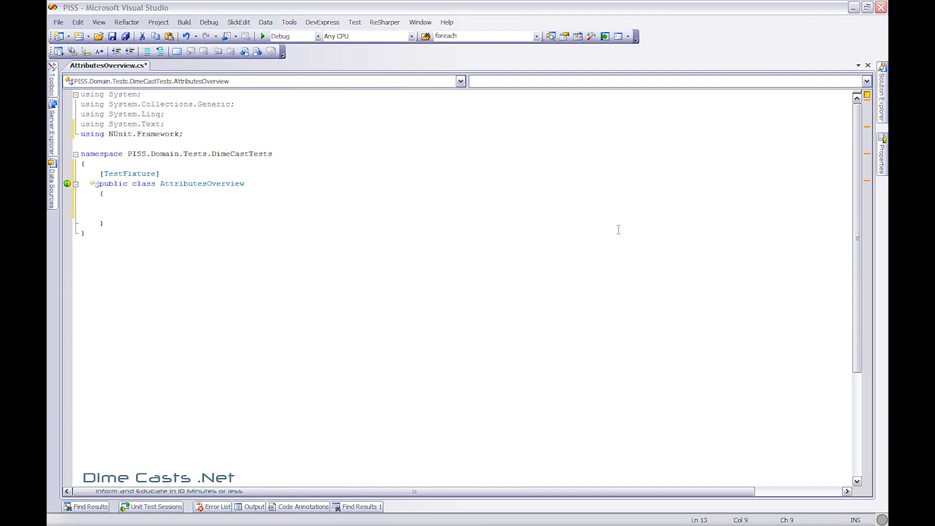
# Add an empty public void SomeTest() method marked with the [Test] attribute inside the class body.
pyautogui.doubleClick(129, 174)
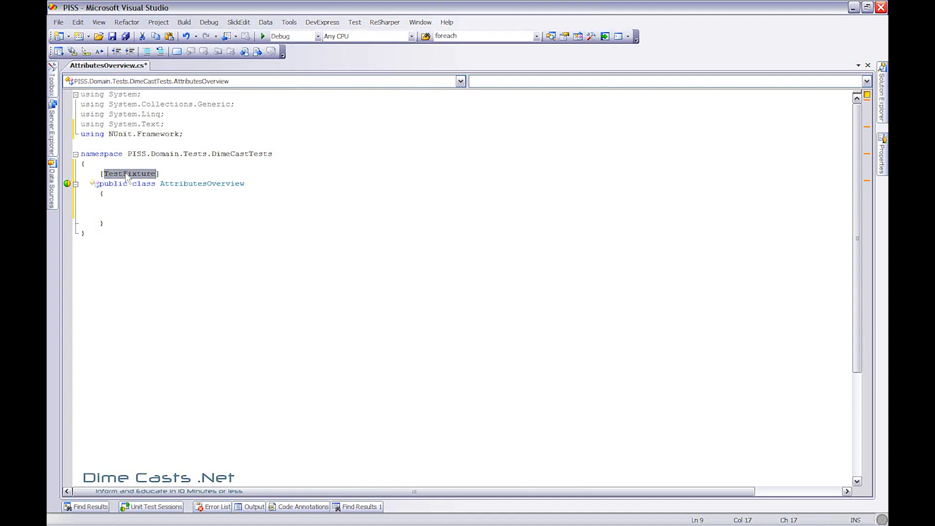
pyautogui.doubleClick(113, 183)
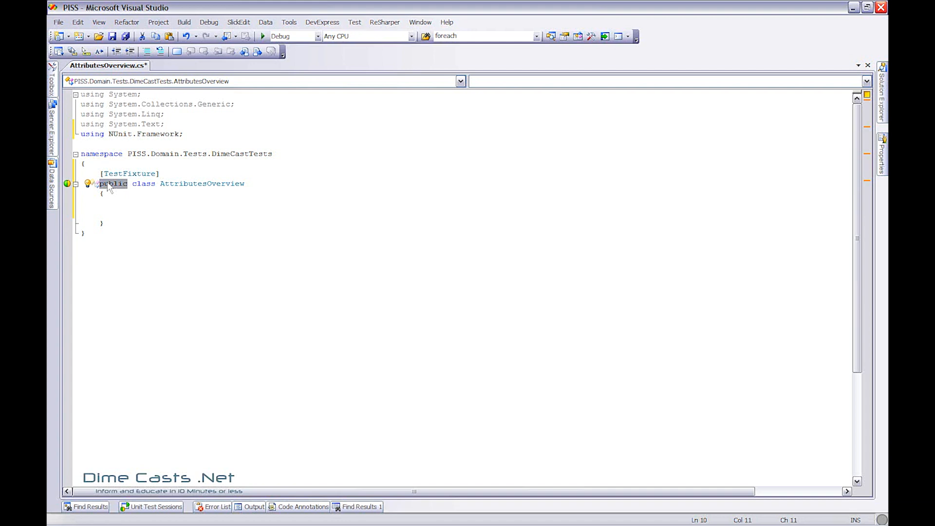
pyautogui.click(129, 207)
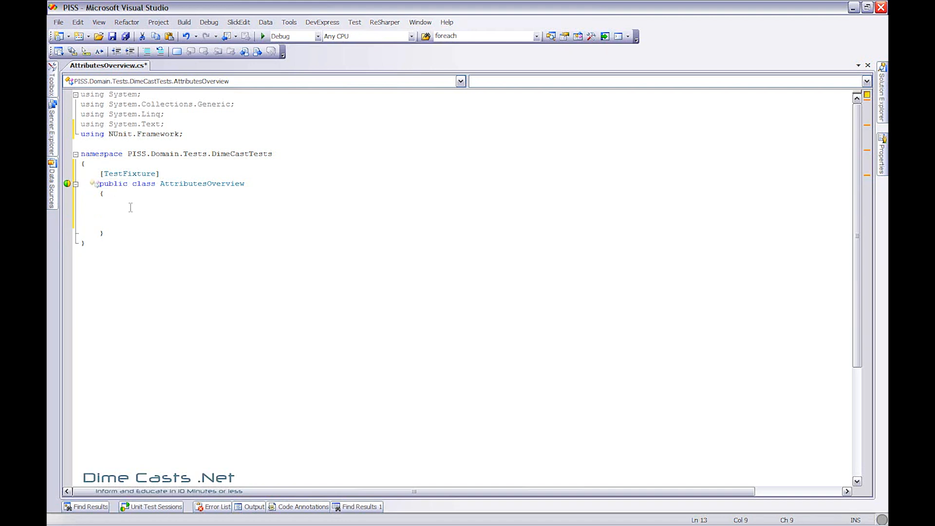
pyautogui.write('[Test')
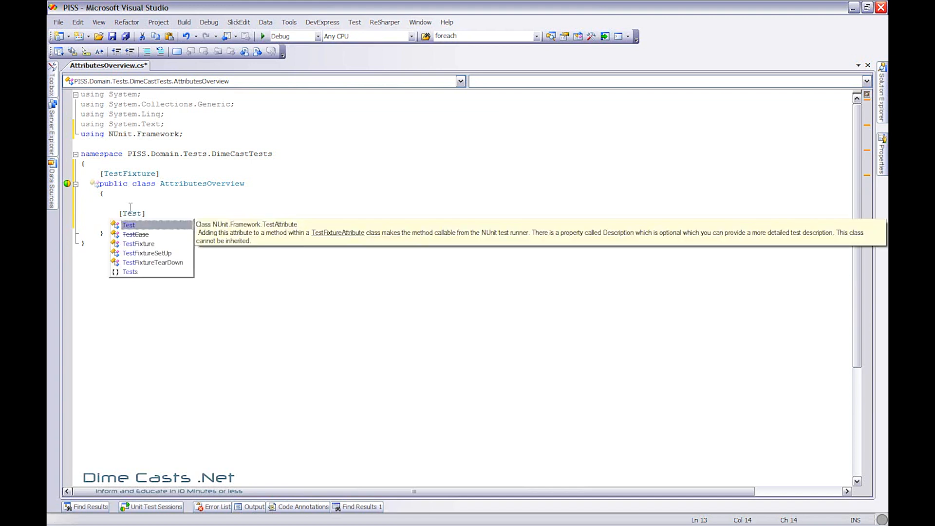
pyautogui.write('public')
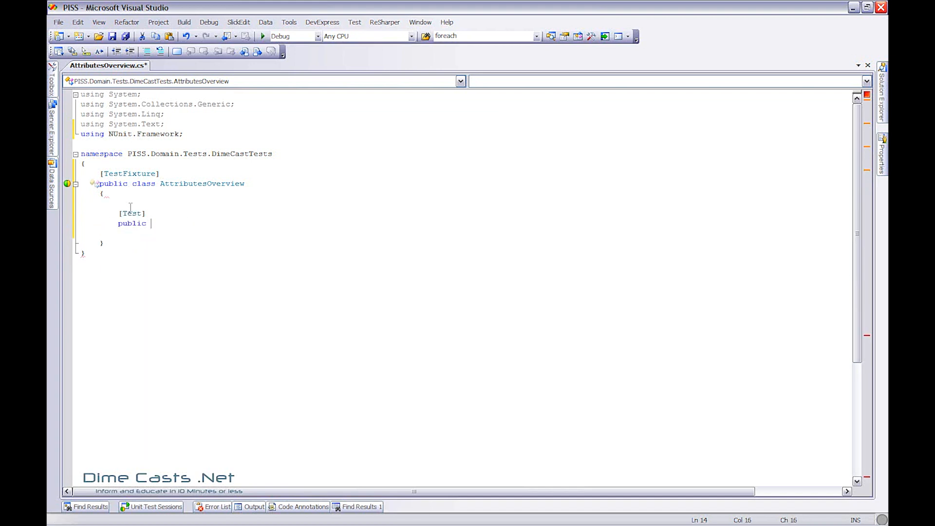
pyautogui.write('void Some')
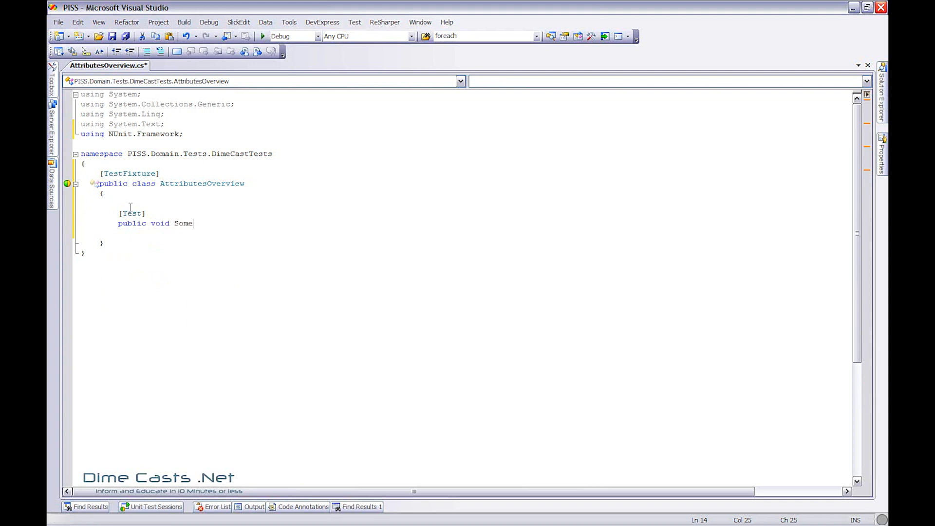
pyautogui.write('Test()')
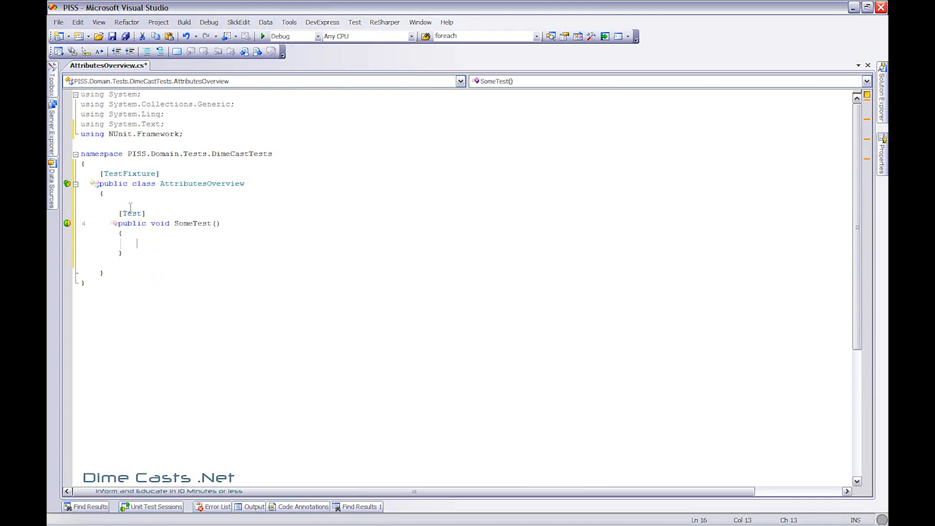
# Highlight the Test attribute and public keyword of SomeTest, then move below the method.
pyautogui.doubleClick(131, 214)
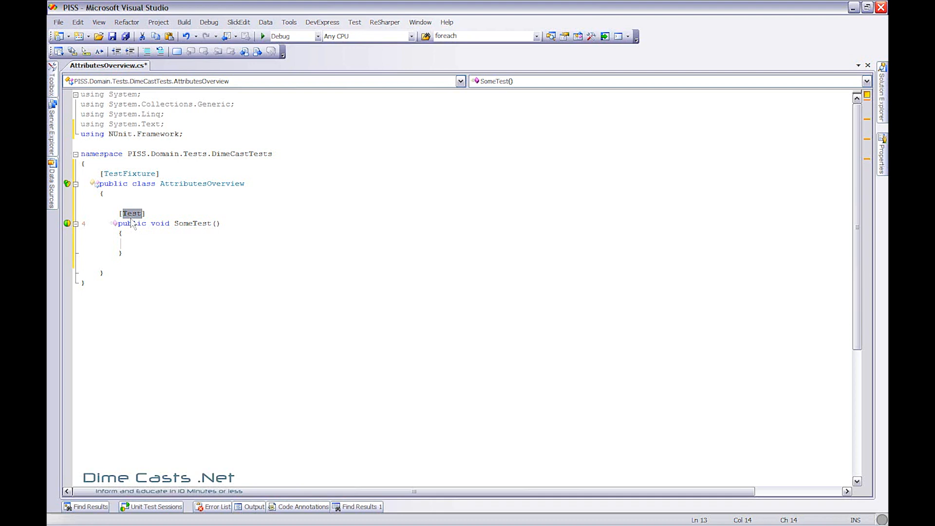
pyautogui.doubleClick(132, 223)
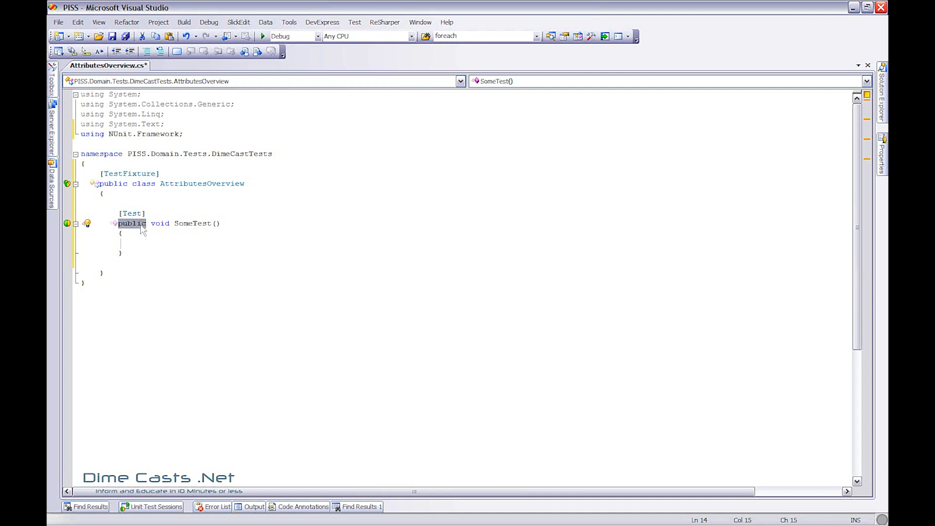
pyautogui.click(217, 223)
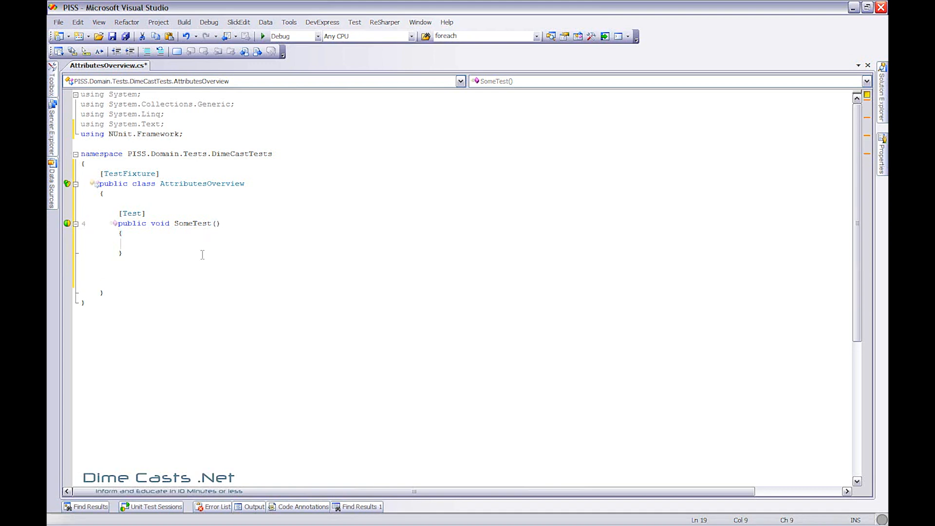
# Add a public void FixtureSetup() method marked [TestFixtureSetUp] below SomeTest.
pyautogui.write('[TestFixtureSetUp')
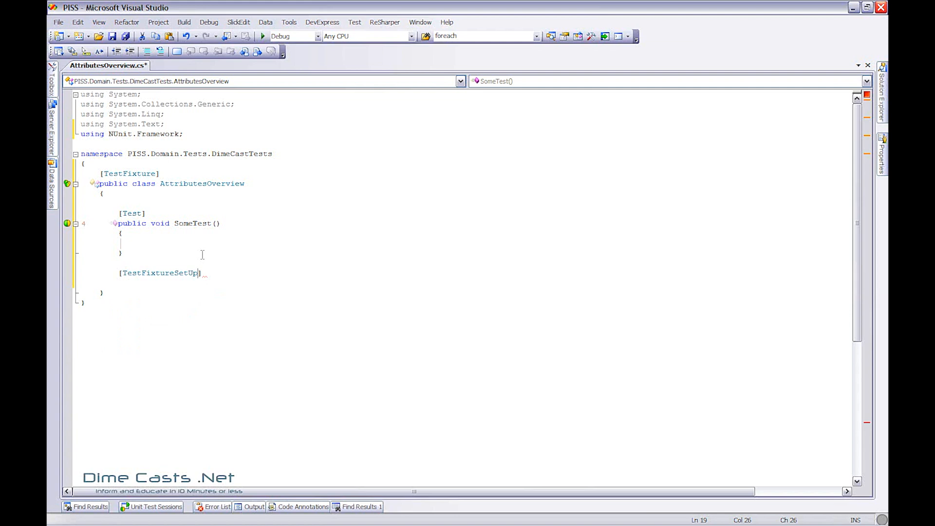
pyautogui.write('public')
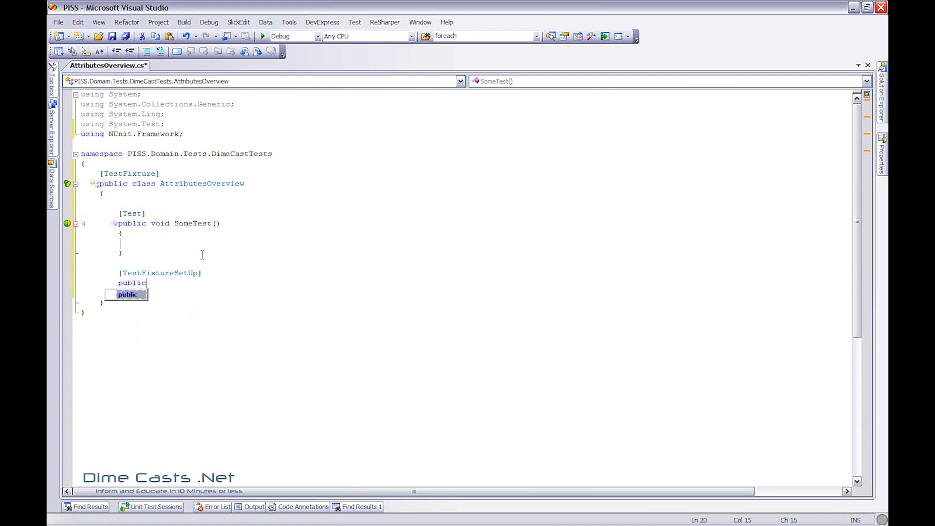
pyautogui.write('void FixtureSetup(')
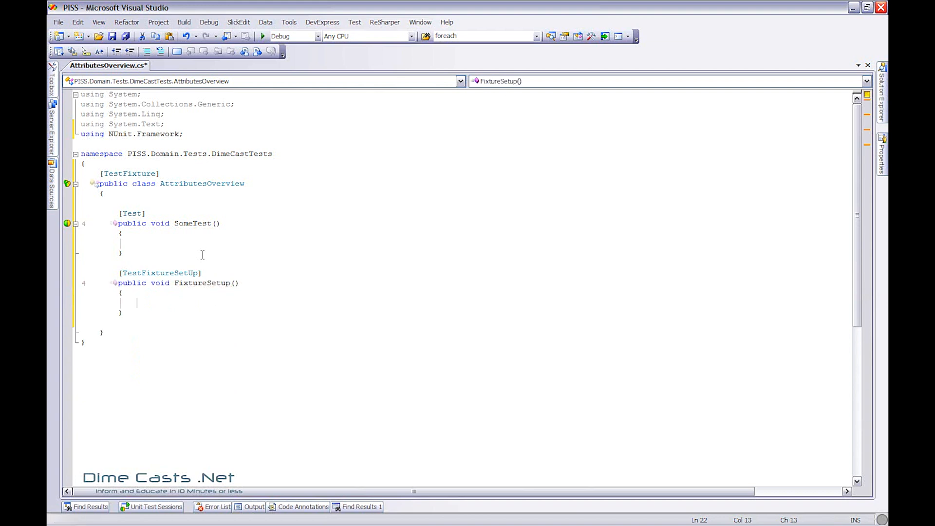
pyautogui.click(76, 283)
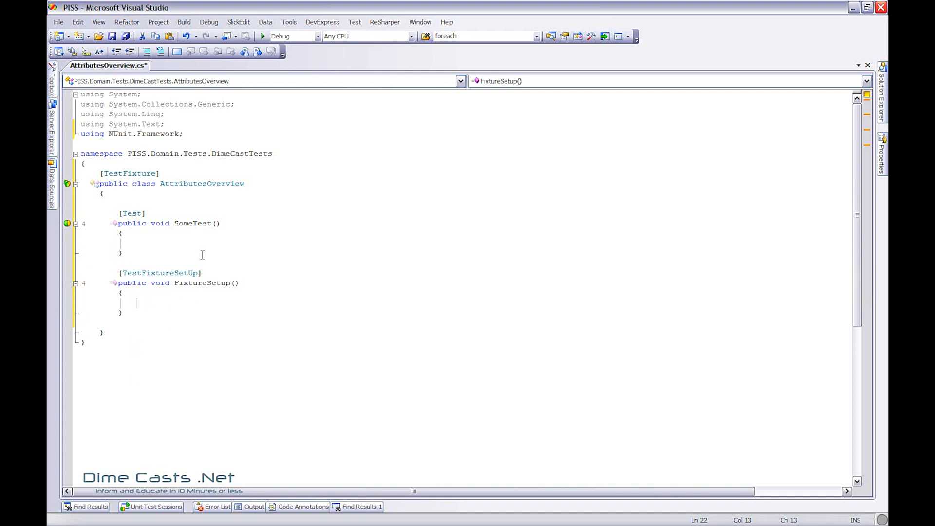
# Give FixtureSetup the body statement bool value = true;.
pyautogui.doubleClick(160, 223)
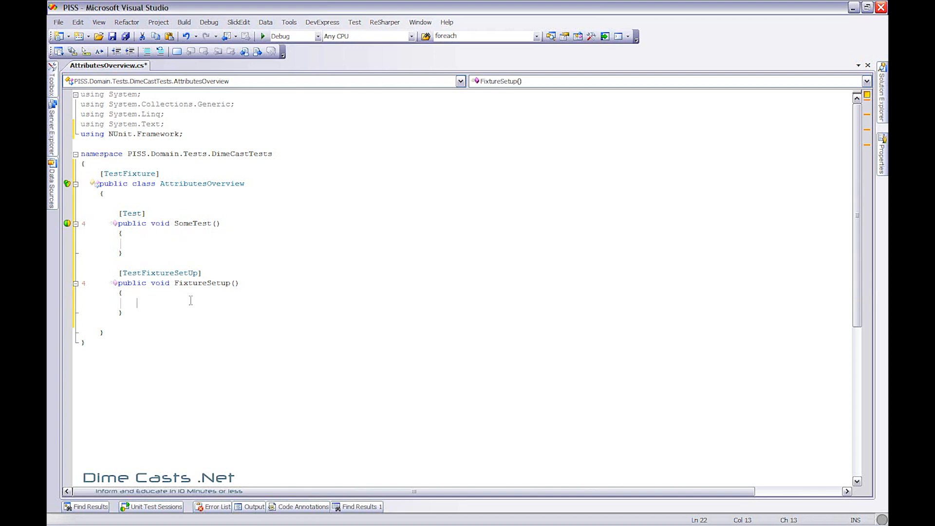
pyautogui.write('bool')
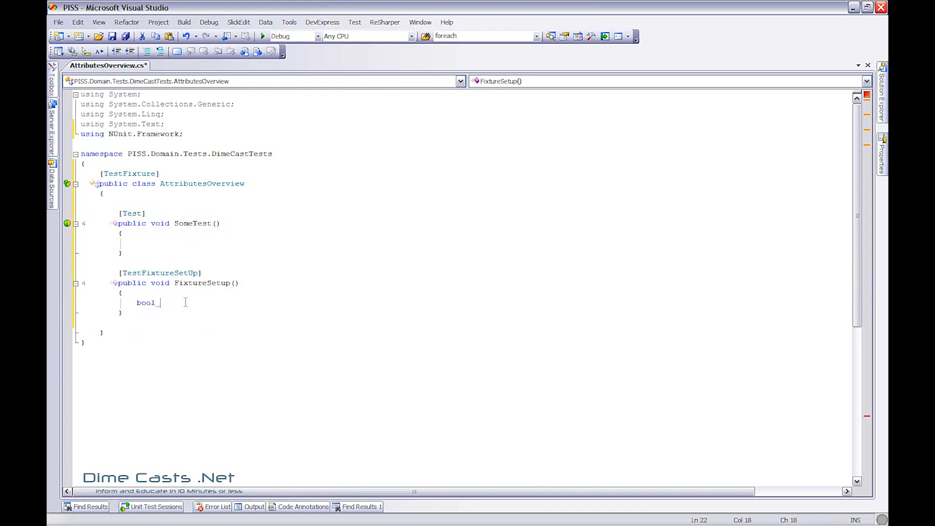
pyautogui.write('value')
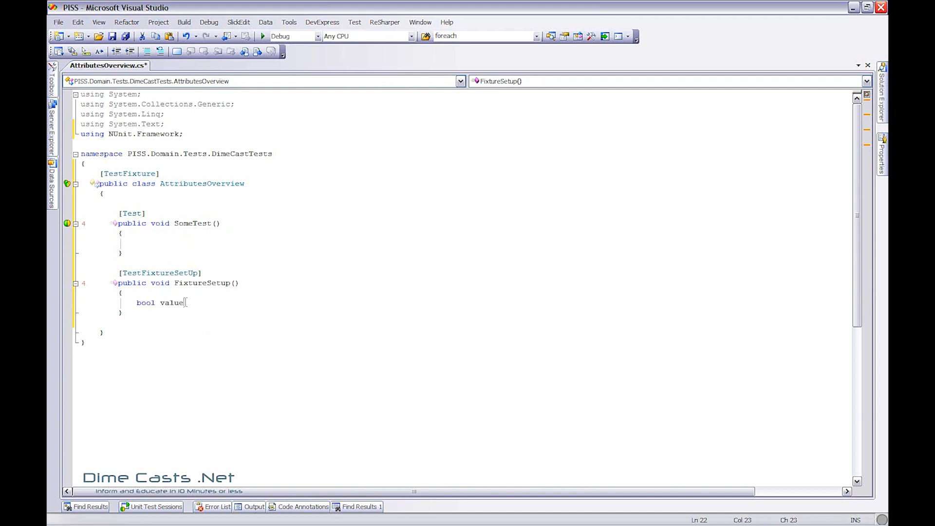
pyautogui.write('= true;')
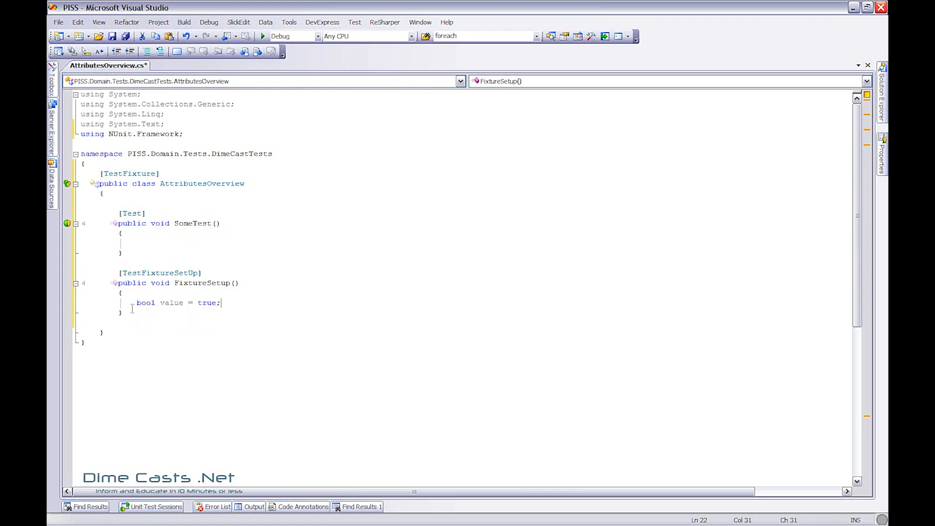
# Add an empty public void FixtureTeardown() method marked [TestFixtureTearDown] below FixtureSetup.
pyautogui.doubleClick(159, 273)
pyautogui.write('[TestFixtureTearDown')
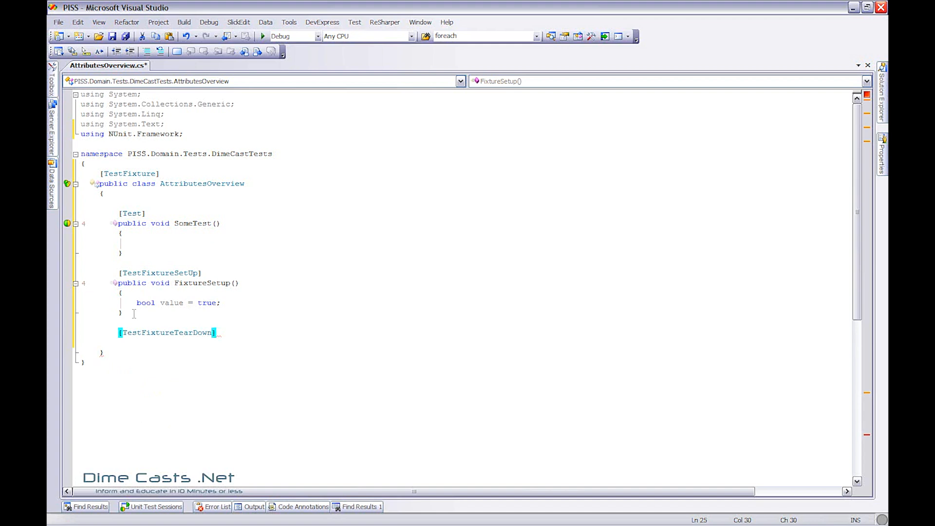
pyautogui.write('public void')
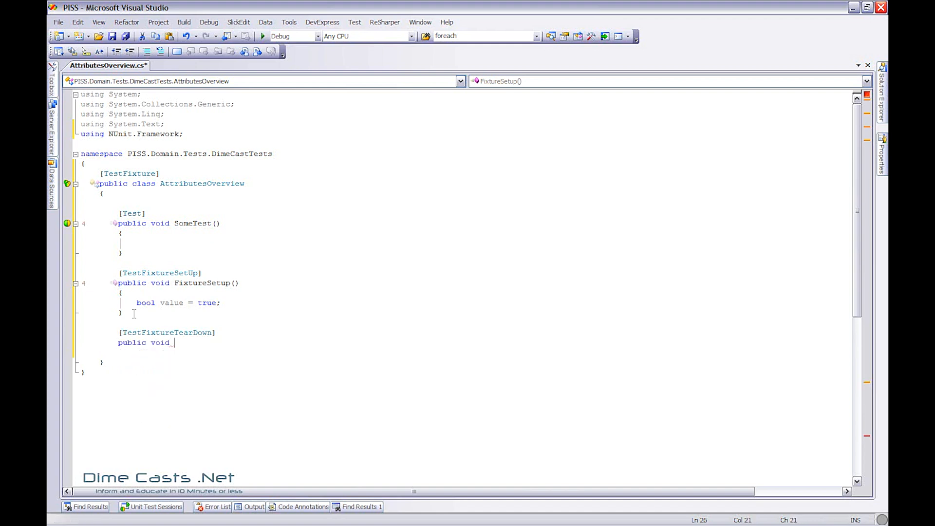
pyautogui.write('FixtureTe')
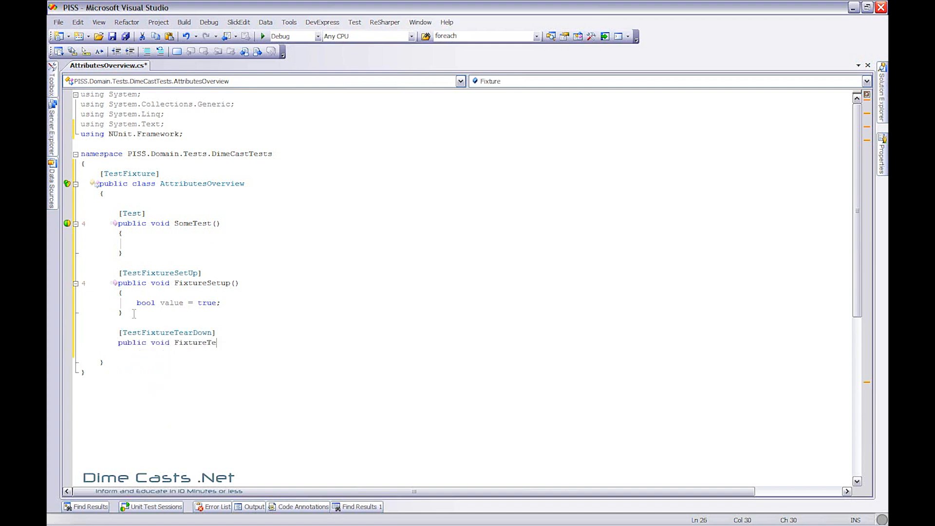
pyautogui.write('ardown()')
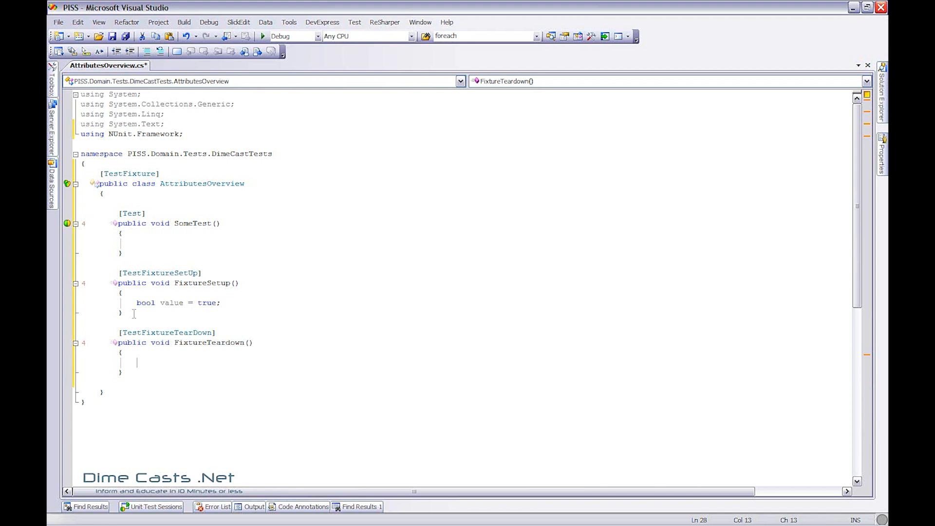
pyautogui.moveTo(138, 363)
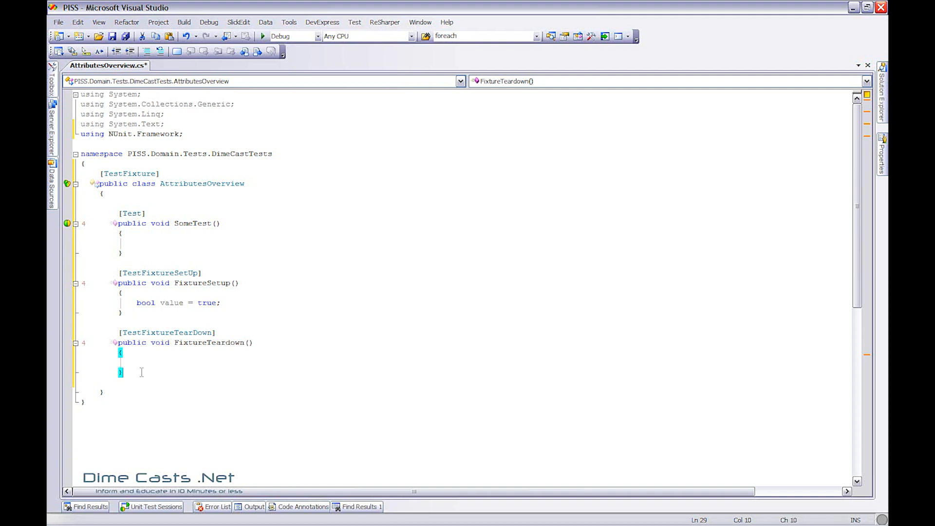
# Add a Setup() method marked [SetUp] whose body sets bool value = true;.
pyautogui.write('[Setup')
pyautogui.write('public void')
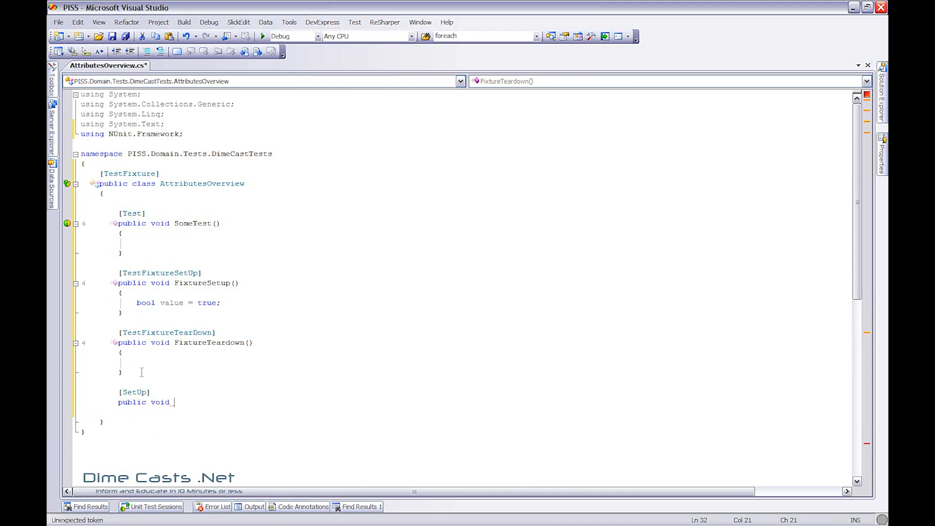
pyautogui.write('Setup(')
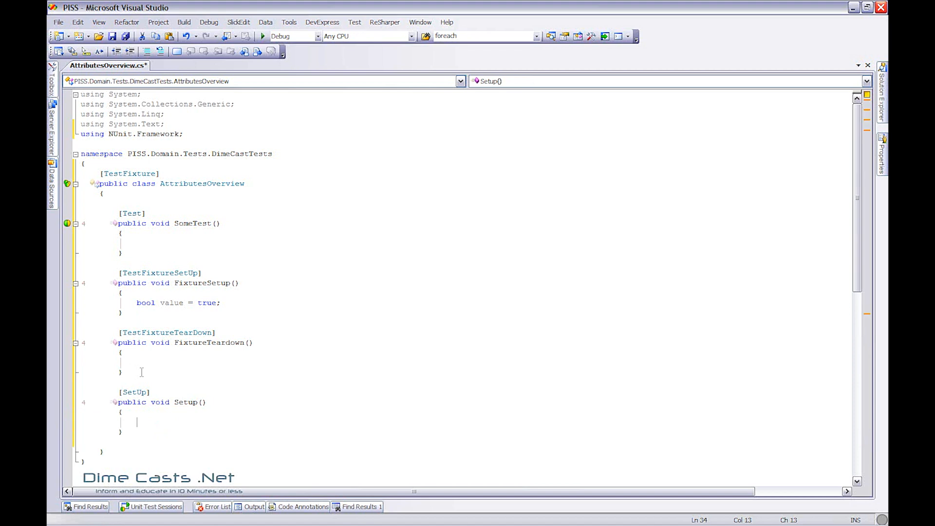
pyautogui.write('bool va')
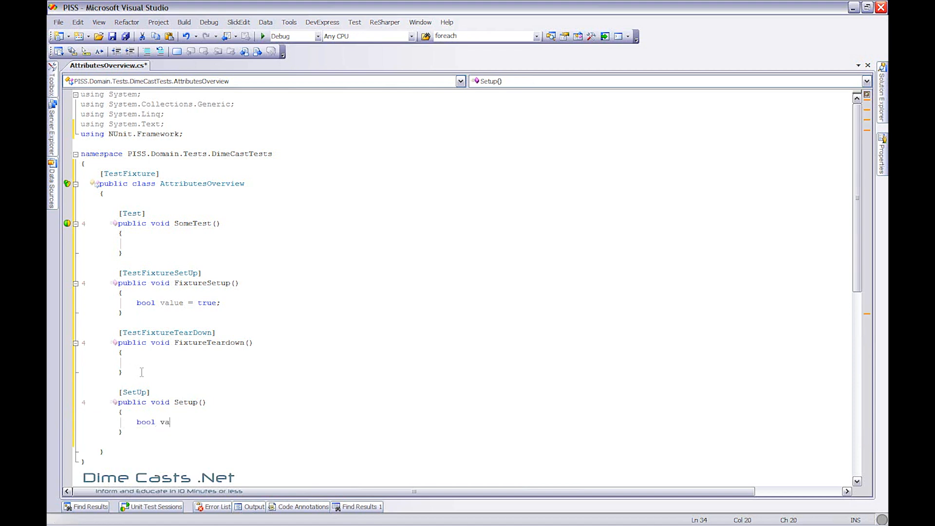
pyautogui.write('lue')
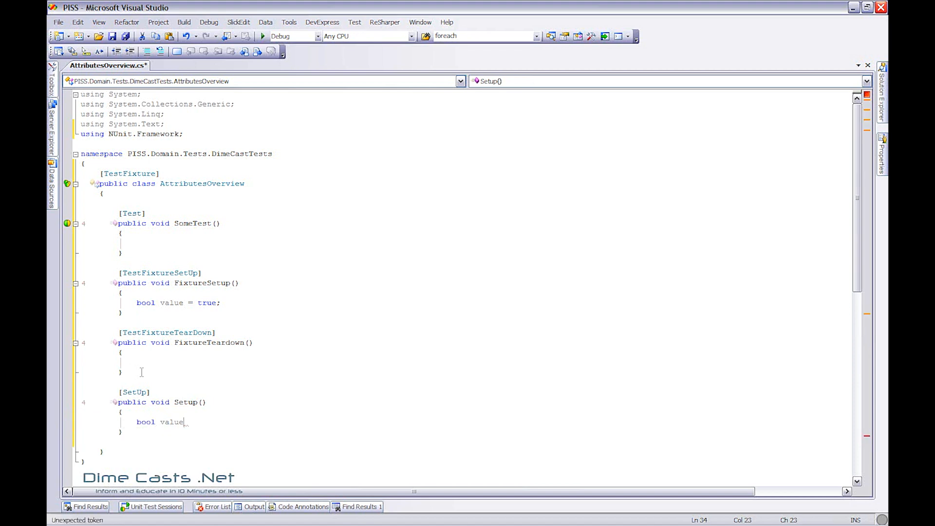
pyautogui.write('= true;')
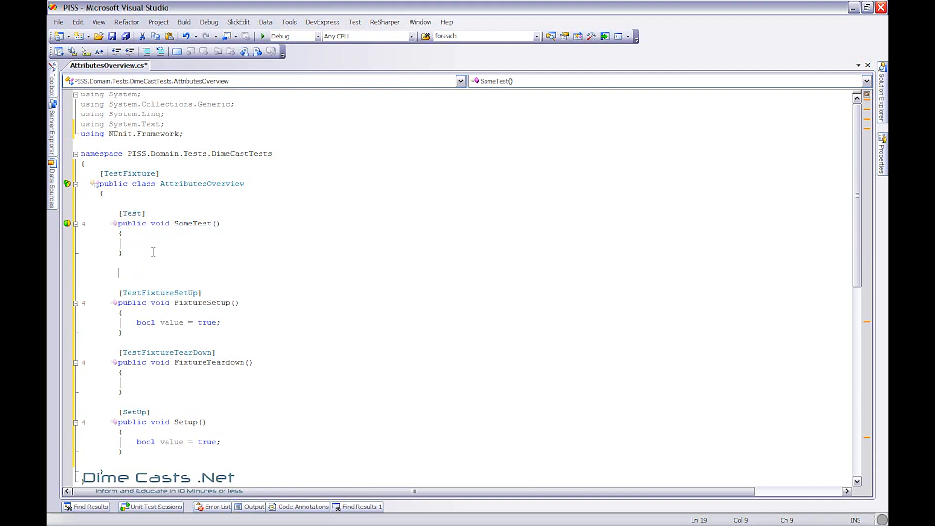
# Add an empty [Test] public void SomeTest1() method below SomeTest, then move below Setup.
pyautogui.write('[Test]')
pyautogui.write('public void SomeTest1()')
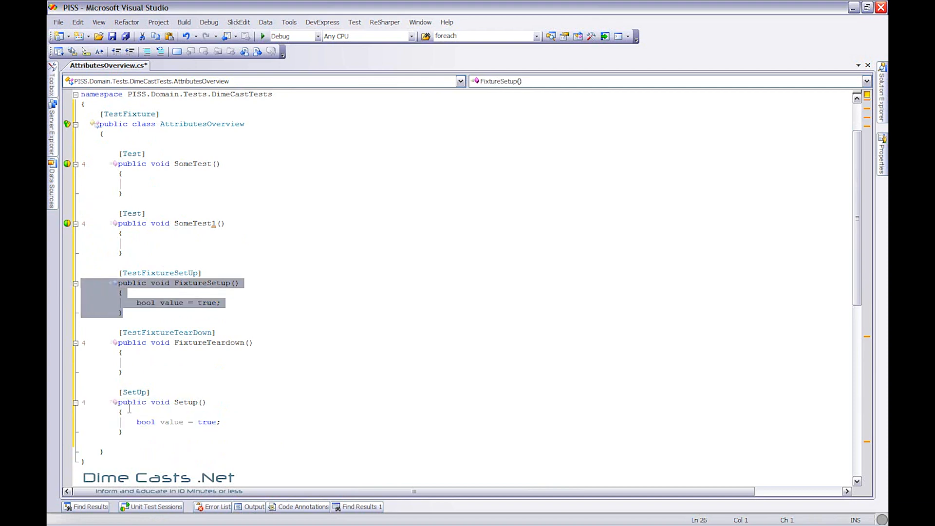
pyautogui.moveTo(187, 309)
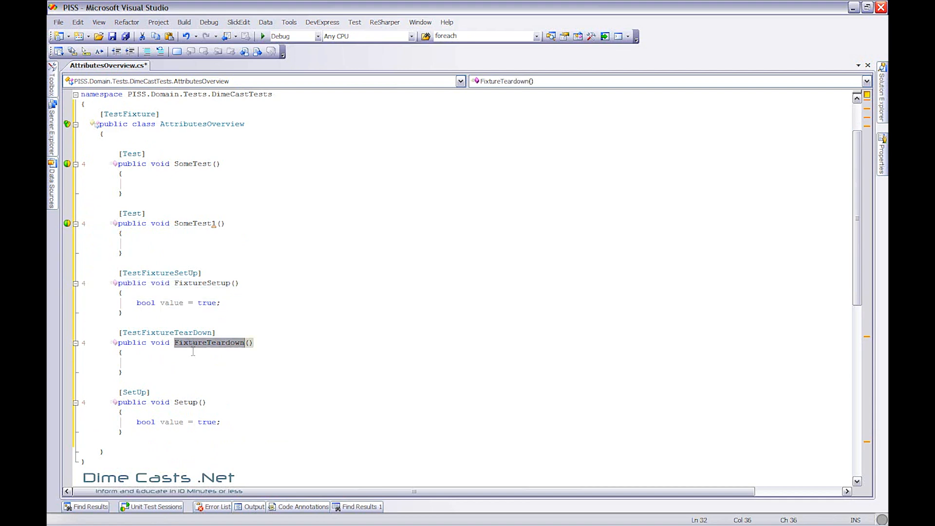
pyautogui.click(169, 438)
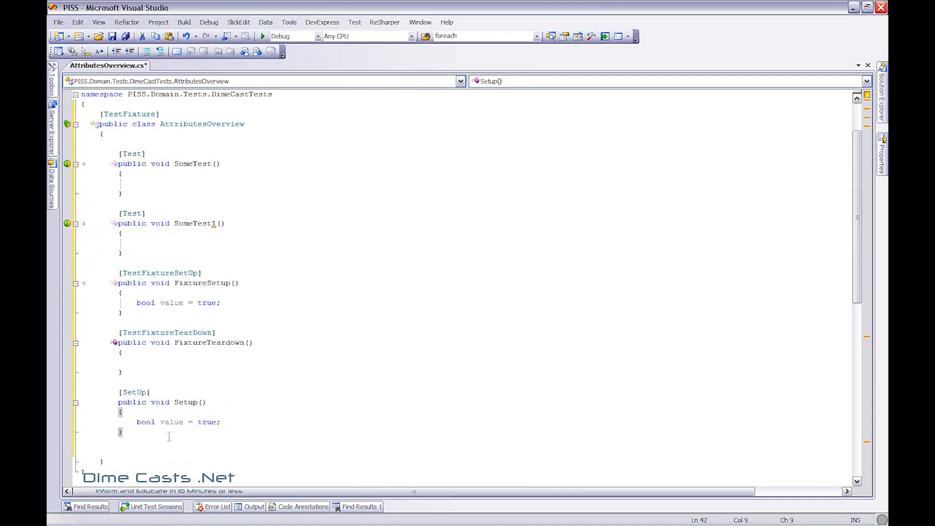
# Add an empty Teardown() method marked with the [TearDown] attribute after Setup.
pyautogui.write('public vod')
pyautogui.write('[Tes')
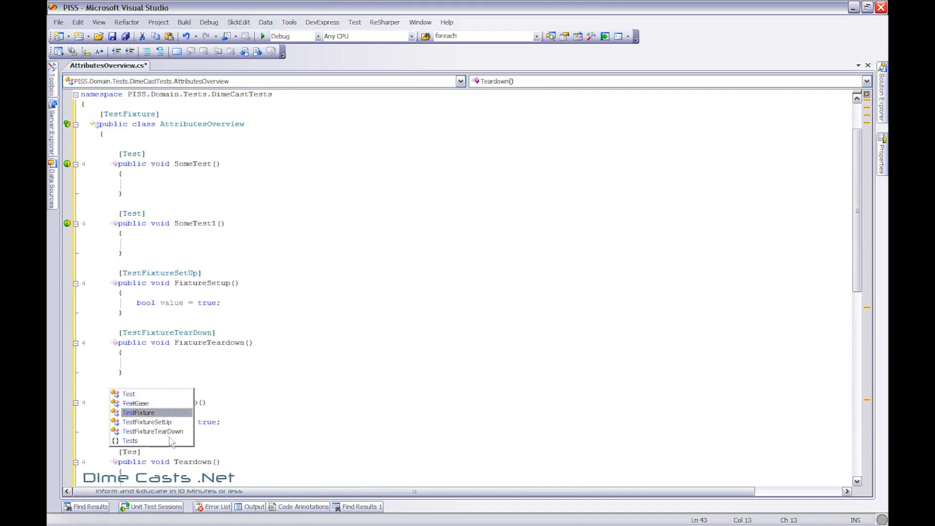
pyautogui.press('backspace')
pyautogui.write('arDown]')
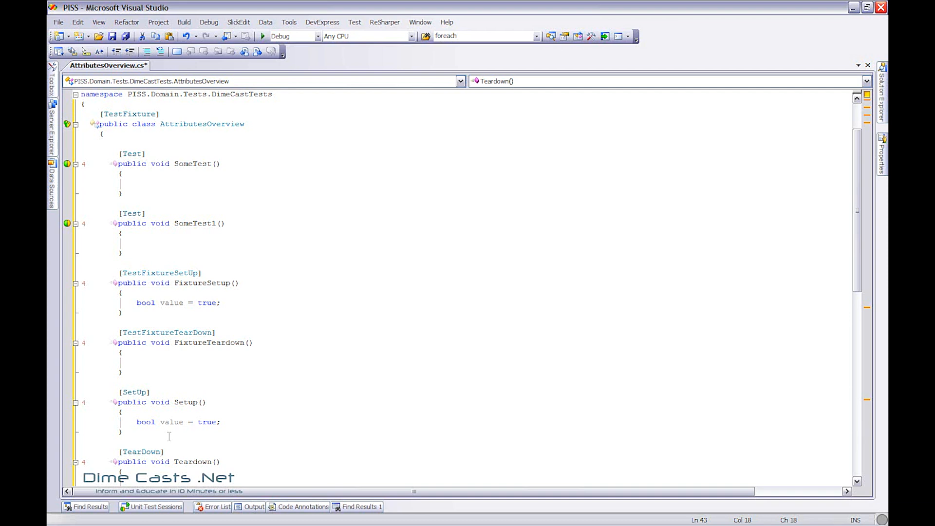
pyautogui.scroll(-3)
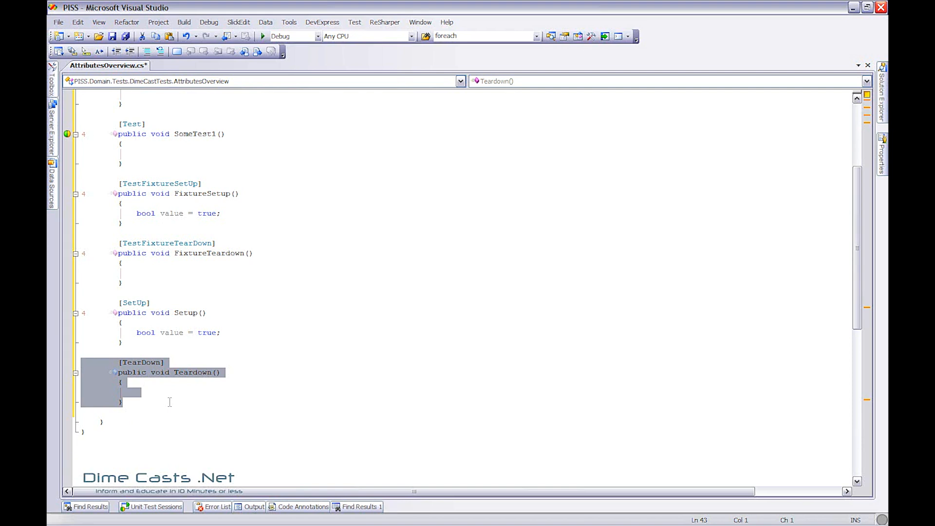
pyautogui.moveTo(164, 402)
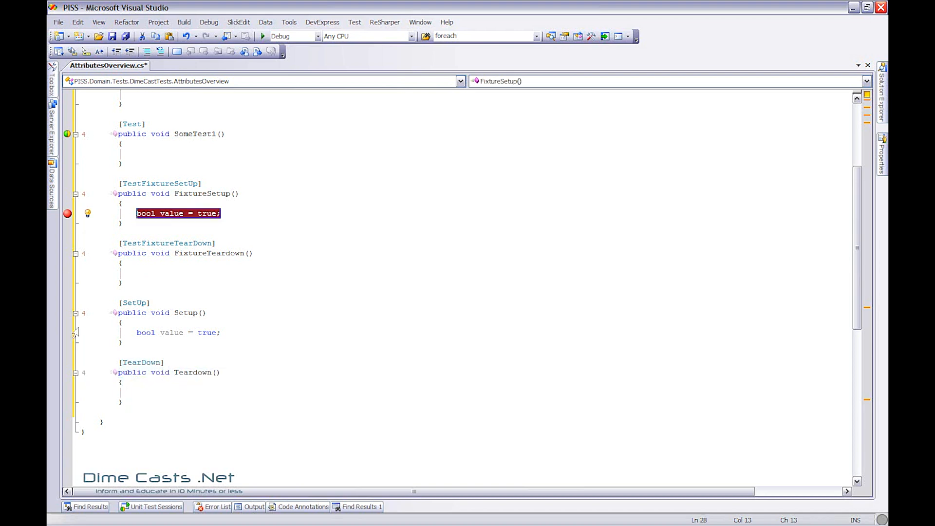
# Set a breakpoint on the bool value = true; line in Setup and bring up the Build menu.
pyautogui.click(179, 332)
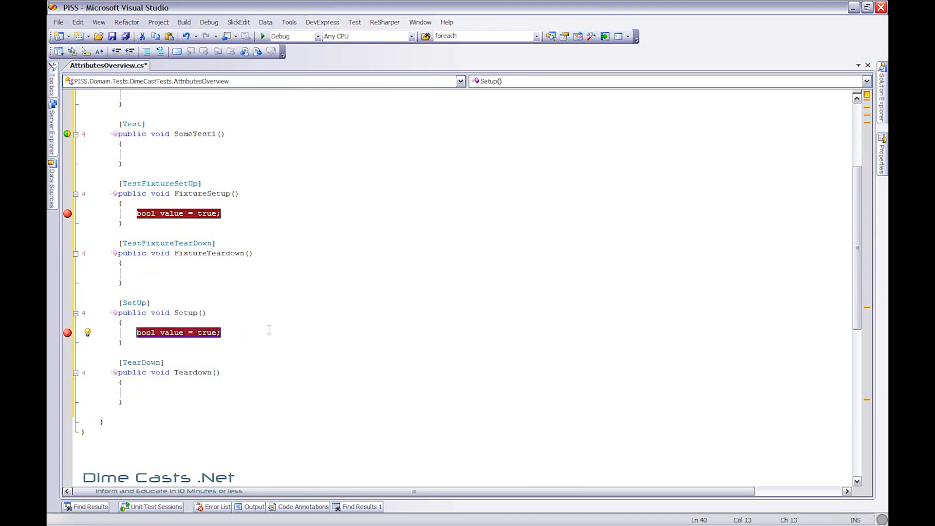
pyautogui.click(184, 22)
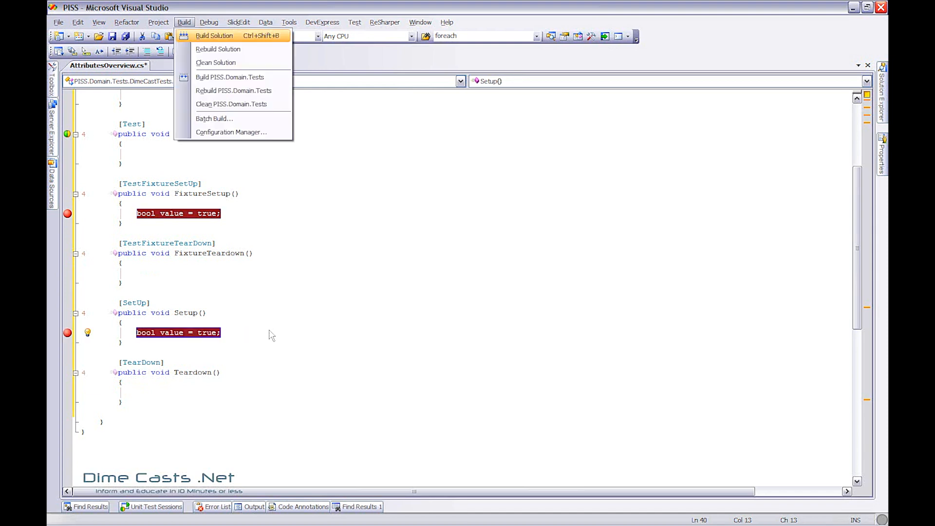
# Build the solution and expand AttributesOverview in NUnit to show SomeTest and SomeTest1.
pyautogui.click(213, 35)
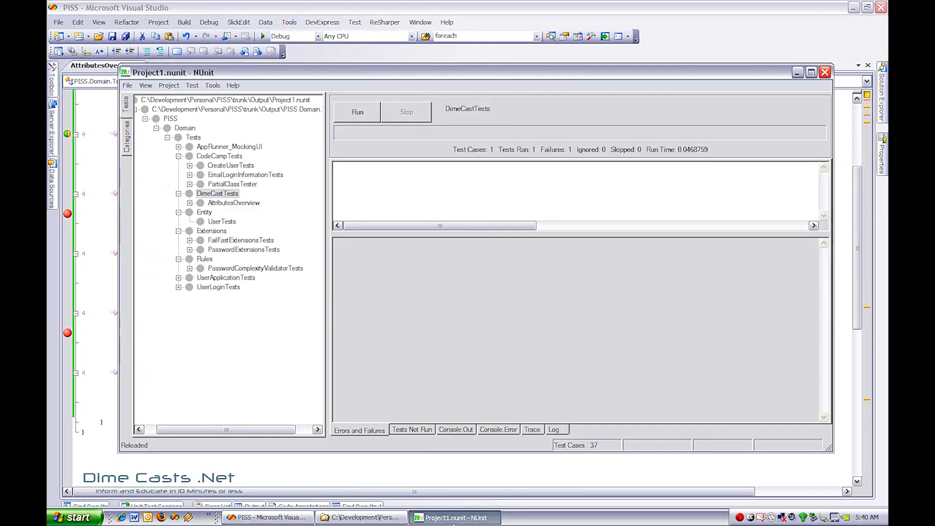
pyautogui.click(190, 202)
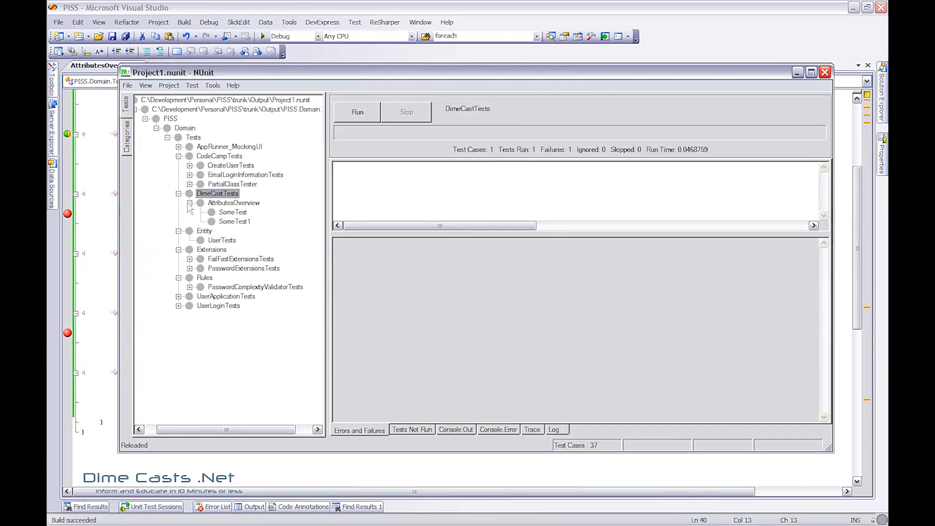
pyautogui.click(234, 203)
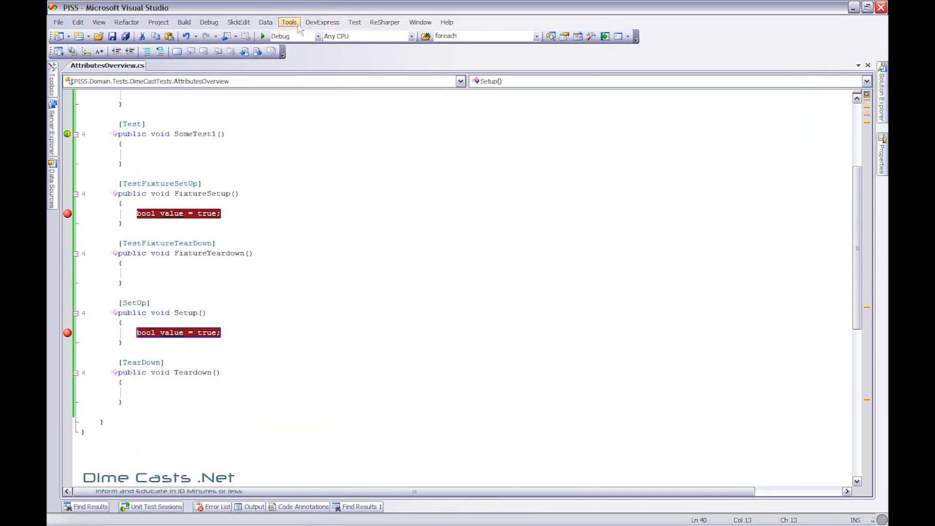
# Attach the Visual Studio debugger to the nunit.exe process.
pyautogui.click(288, 22)
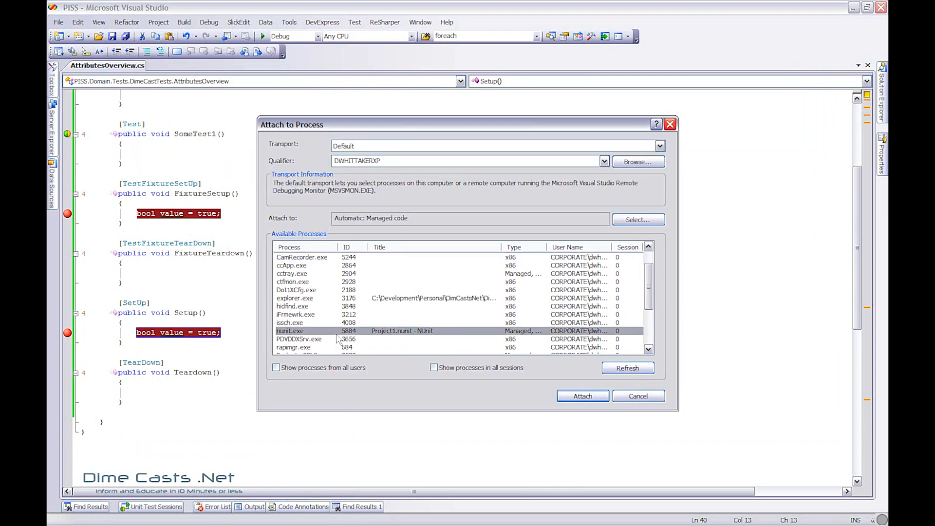
pyautogui.click(582, 396)
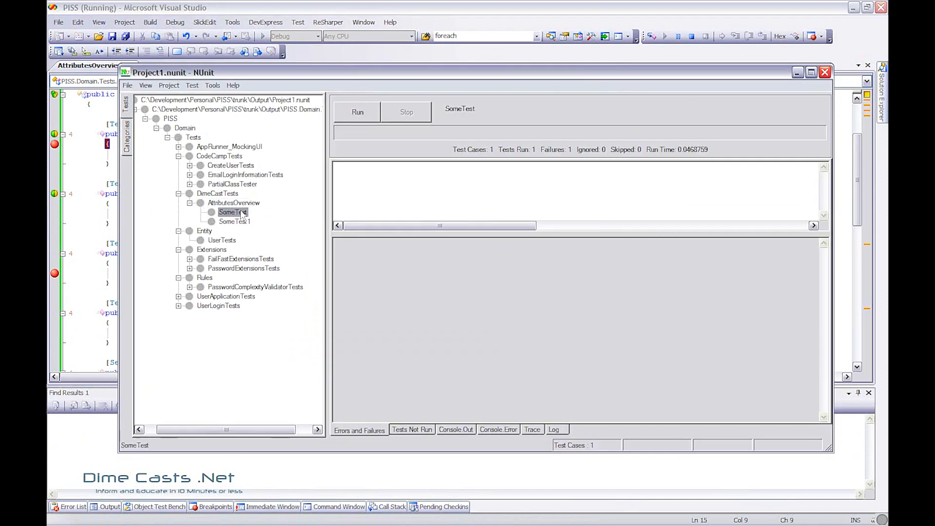
# Run SomeTest, stepping through the FixtureSetup, Setup and test-body breakpoints until debugging ends.
pyautogui.click(358, 112)
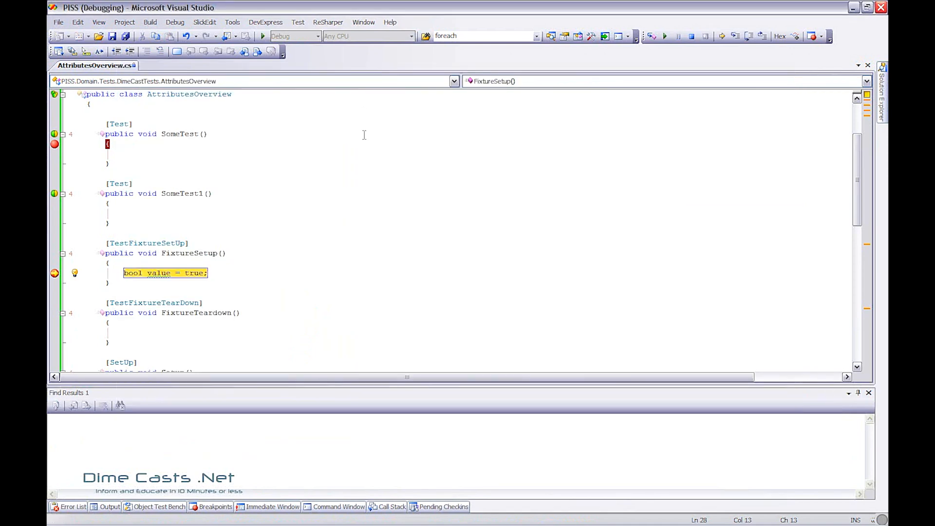
pyautogui.scroll(-3)
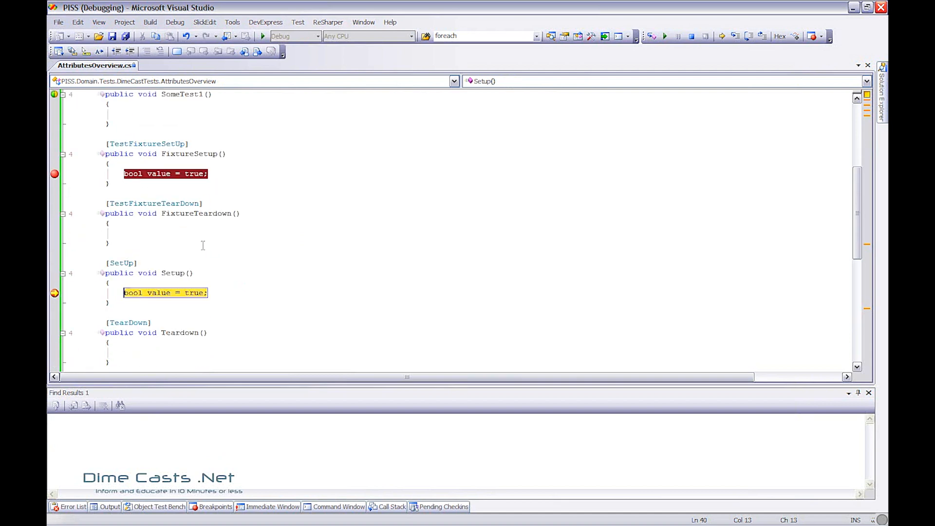
pyautogui.scroll(3)
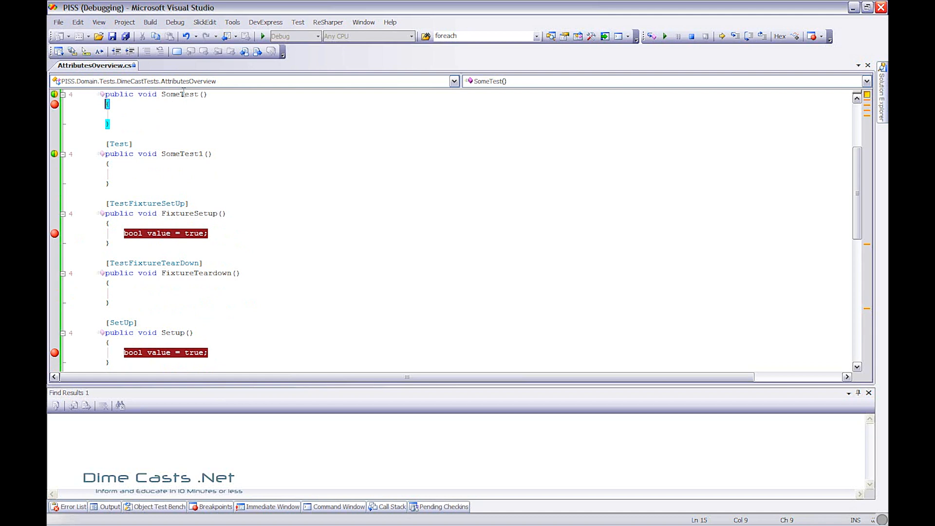
pyautogui.click(679, 36)
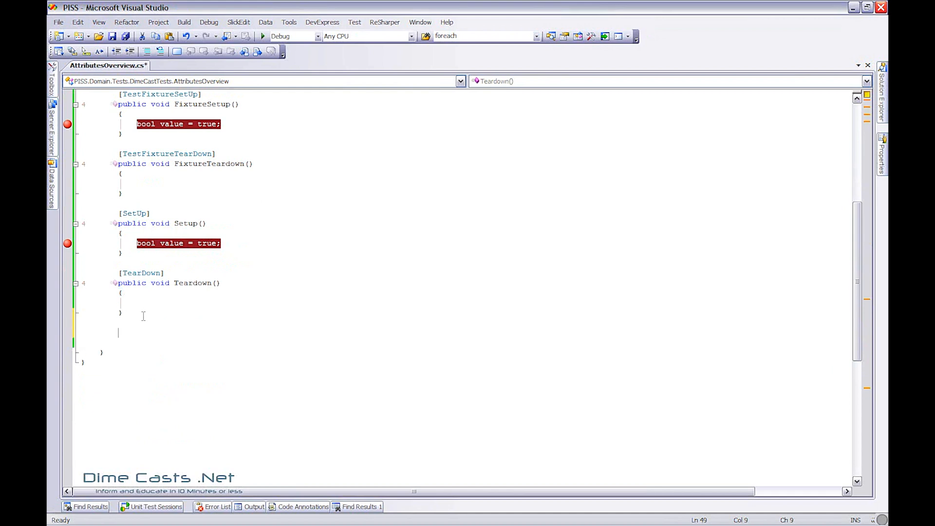
pyautogui.moveTo(169, 320)
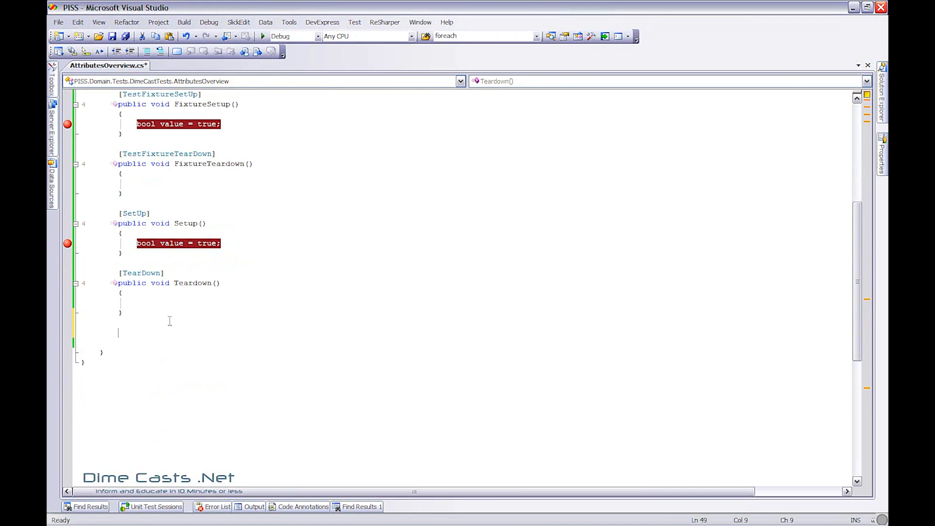
pyautogui.scroll(3)
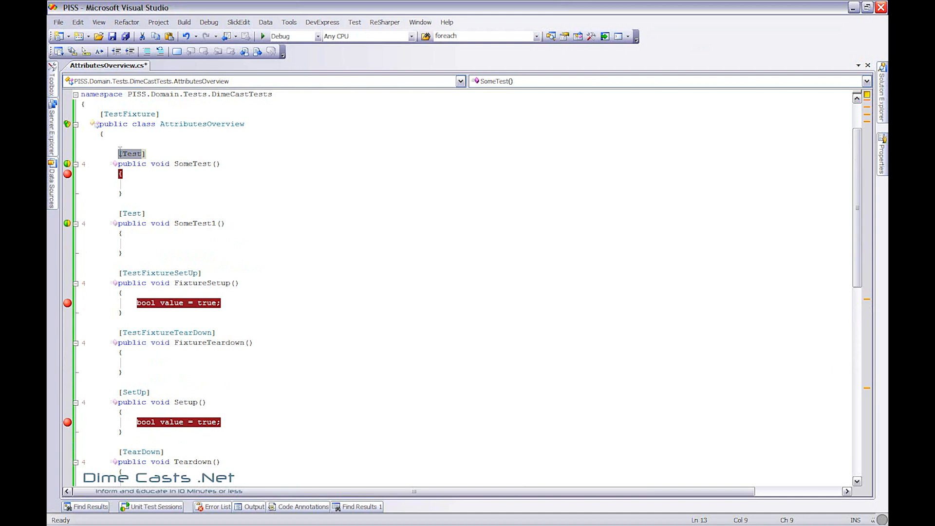
pyautogui.click(142, 153)
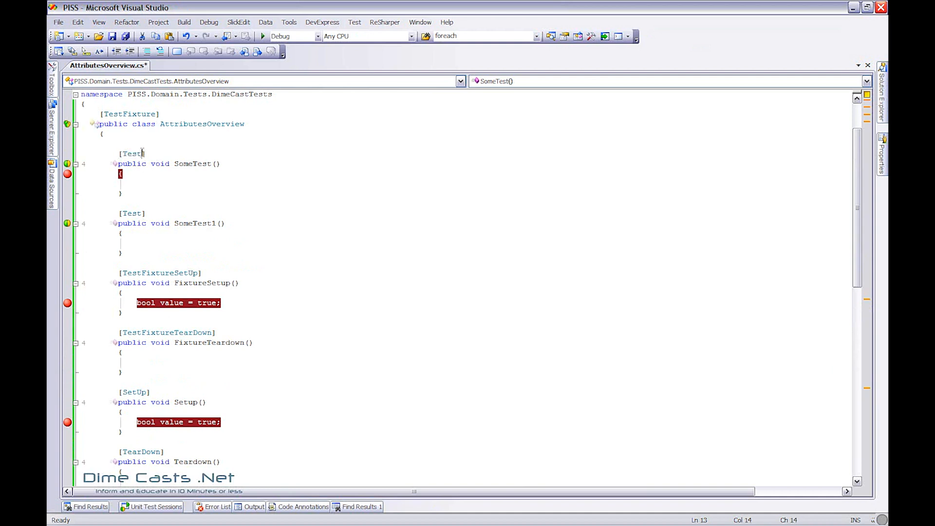
pyautogui.write(', Ignore')
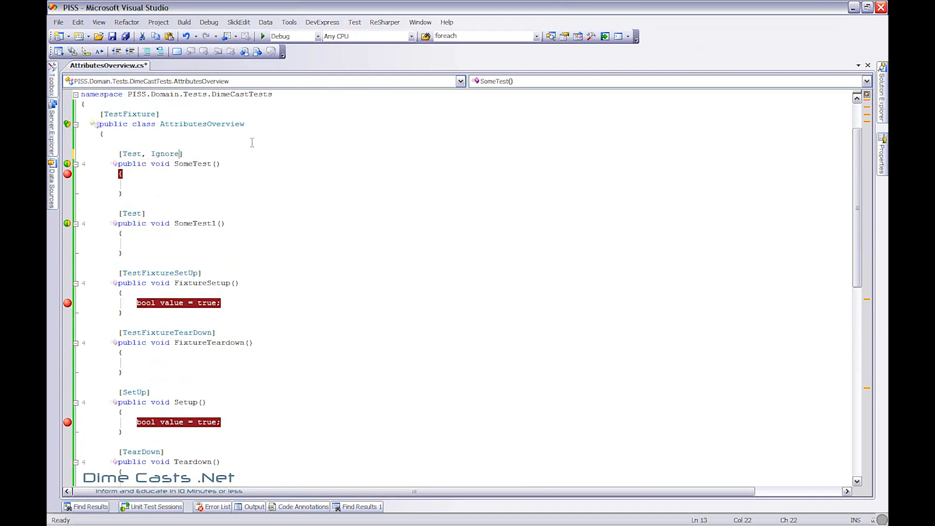
pyautogui.write('("")')
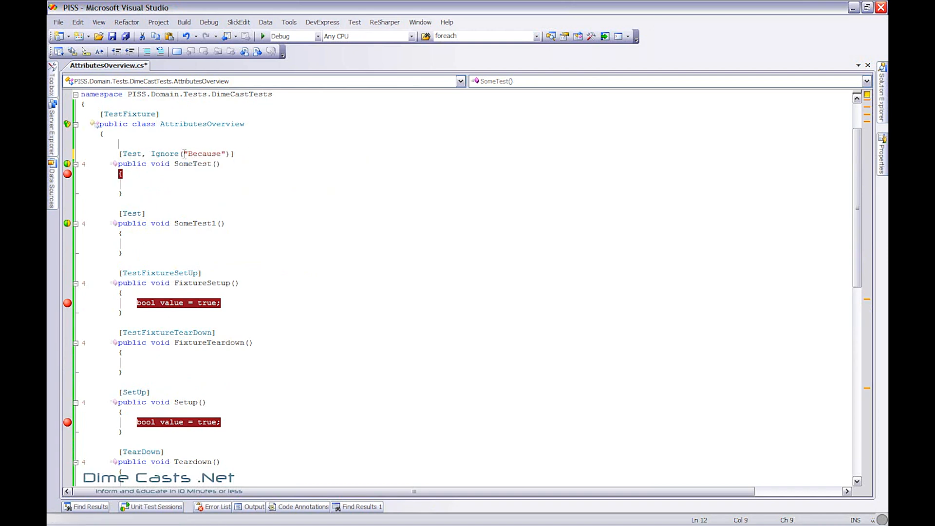
pyautogui.doubleClick(163, 154)
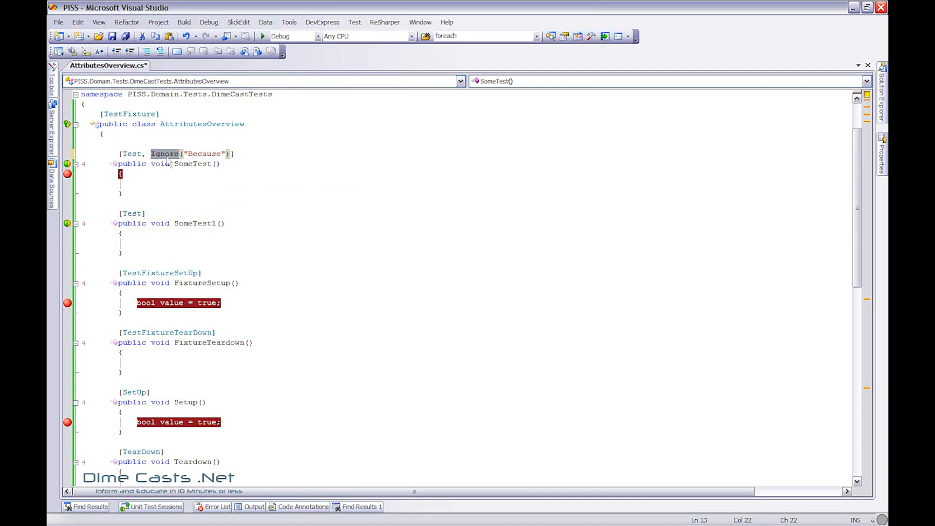
pyautogui.moveTo(167, 164)
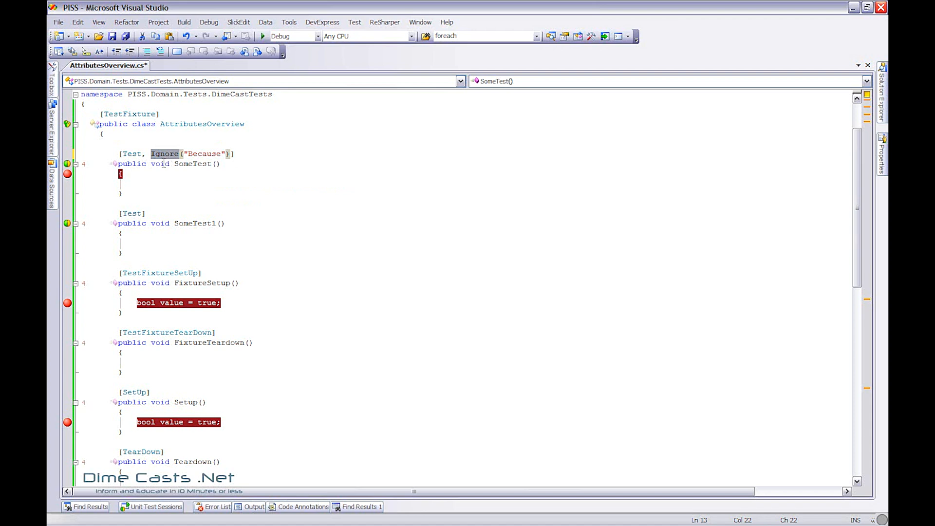
pyautogui.moveTo(155, 153); pyautogui.dragTo(118, 174)
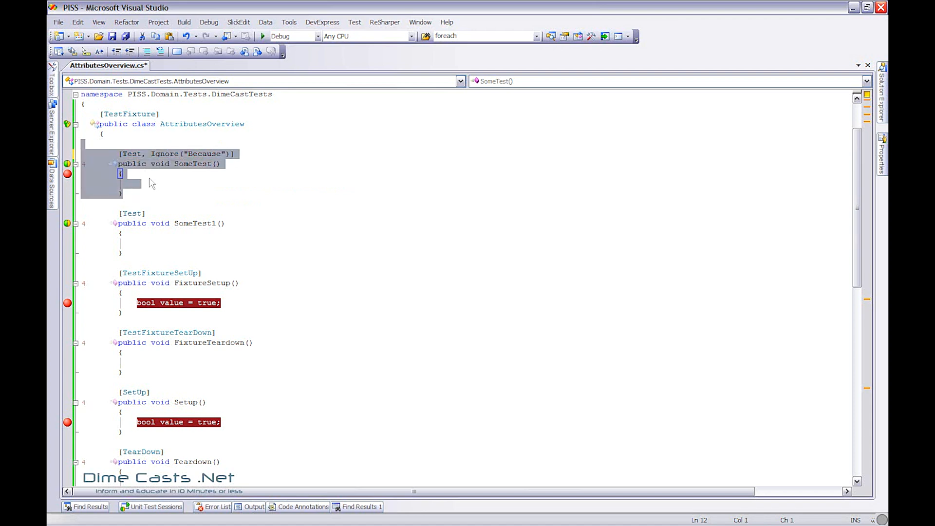
pyautogui.click(121, 193)
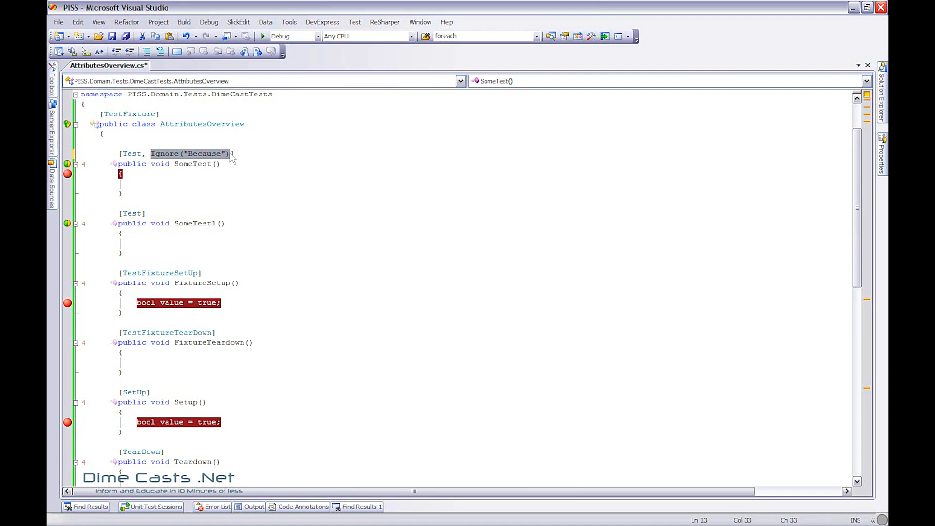
# Give SomeTest the body Assert.AreEqual( true, false );.
pyautogui.click(221, 182)
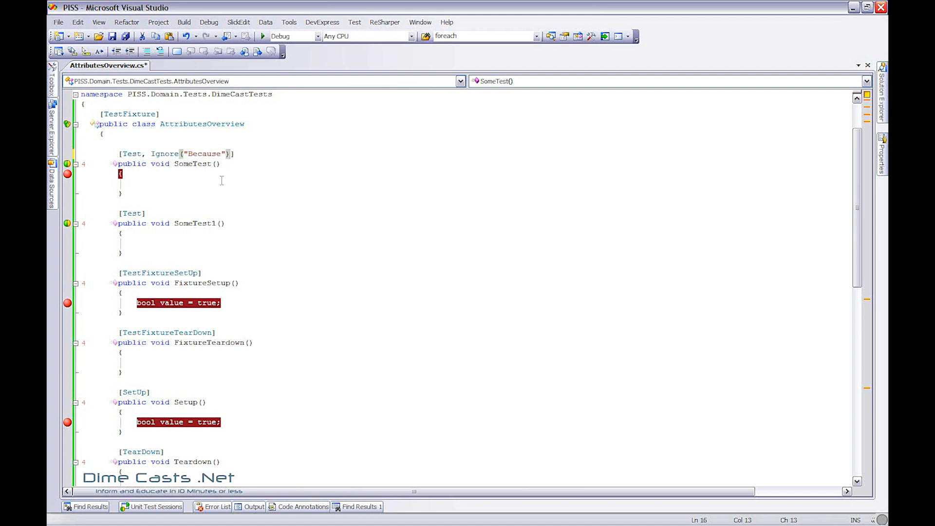
pyautogui.write('a')
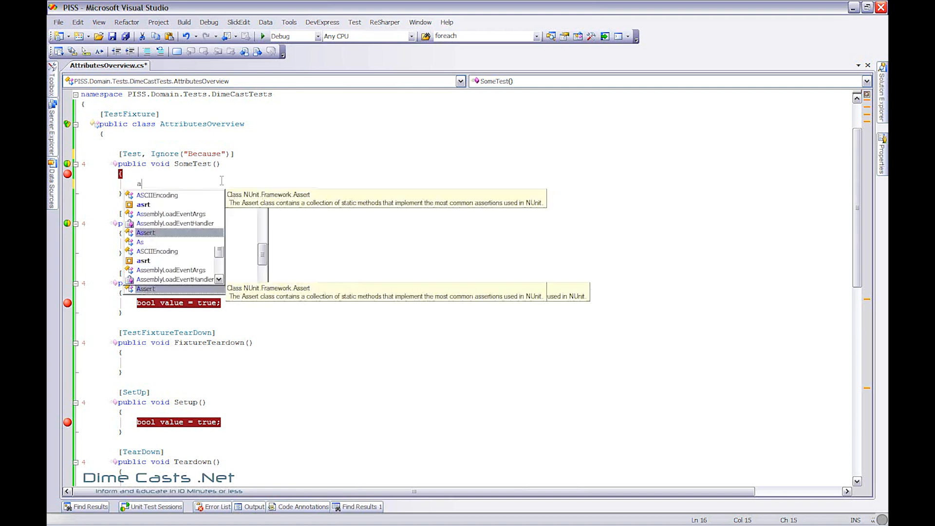
pyautogui.write('Assert.AreEqual();')
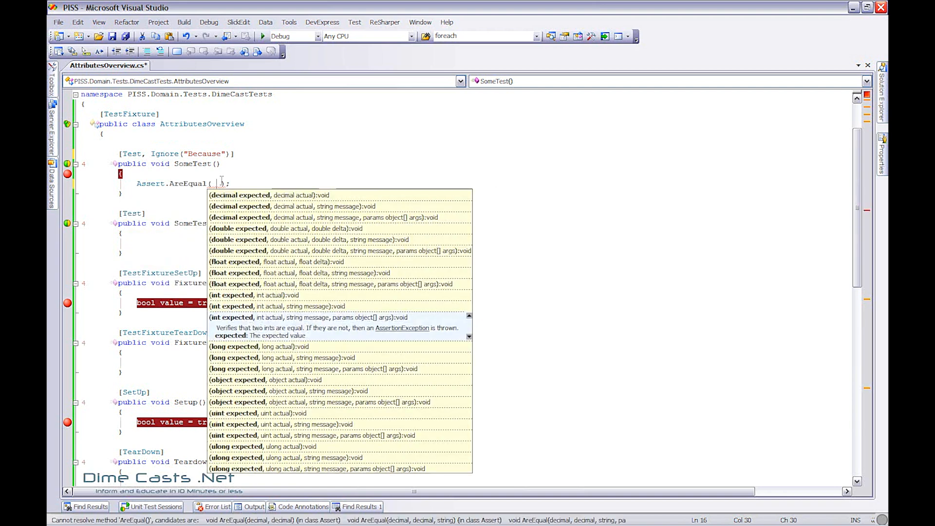
pyautogui.write('true, true')
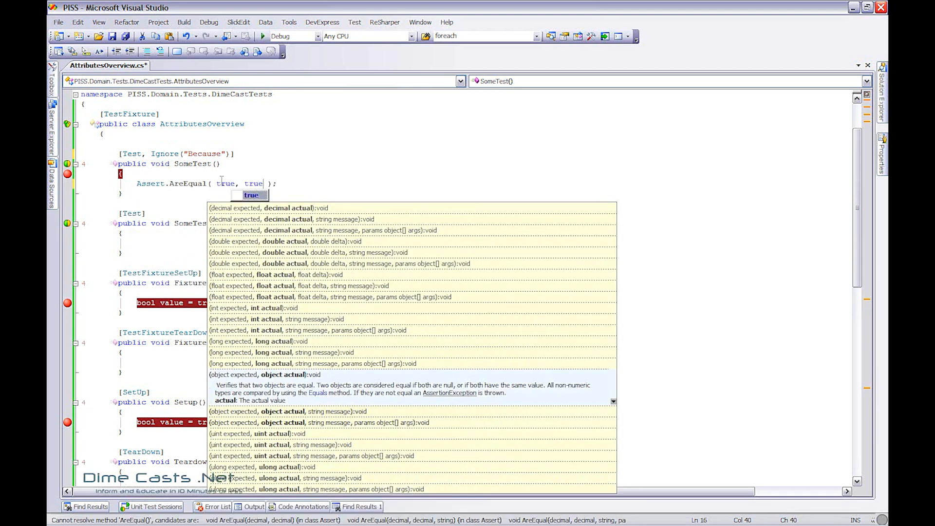
pyautogui.write('false')
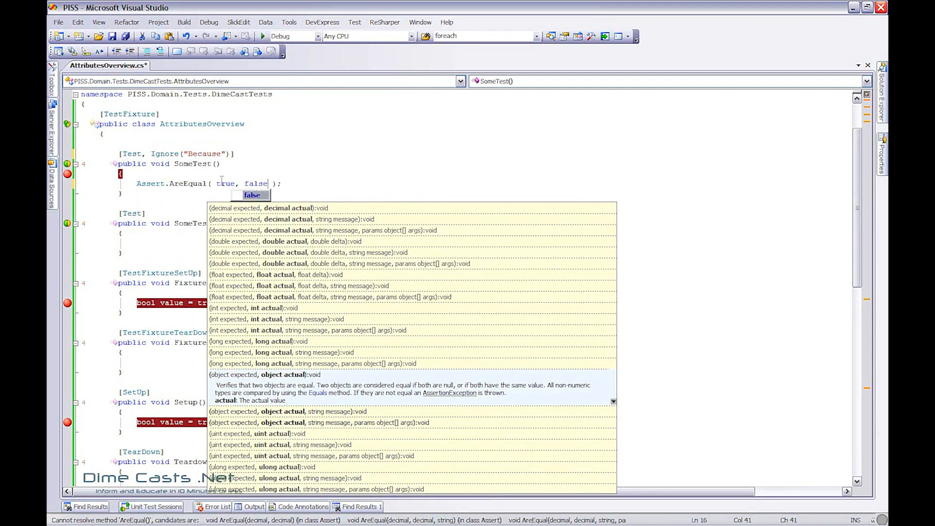
# Rebuild the whole solution so NUnit reloads the updated tests.
pyautogui.click(184, 22)
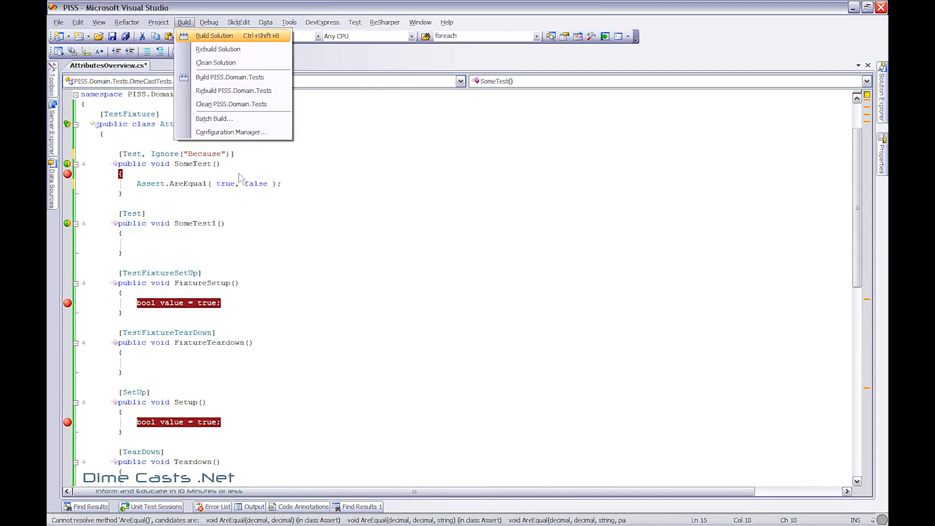
pyautogui.click(214, 35)
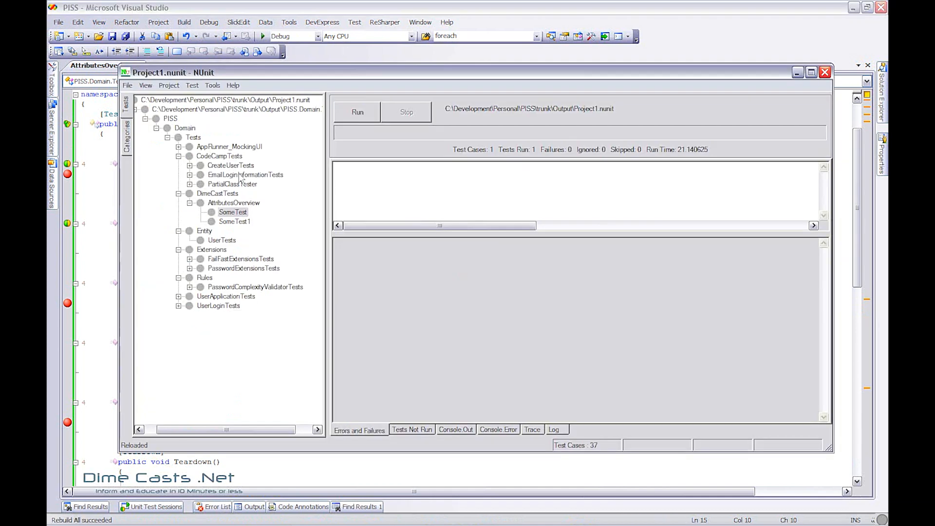
# Run SomeTest in NUnit, giving a yellow bar with Ignored: 1 and zero tests run.
pyautogui.click(232, 211)
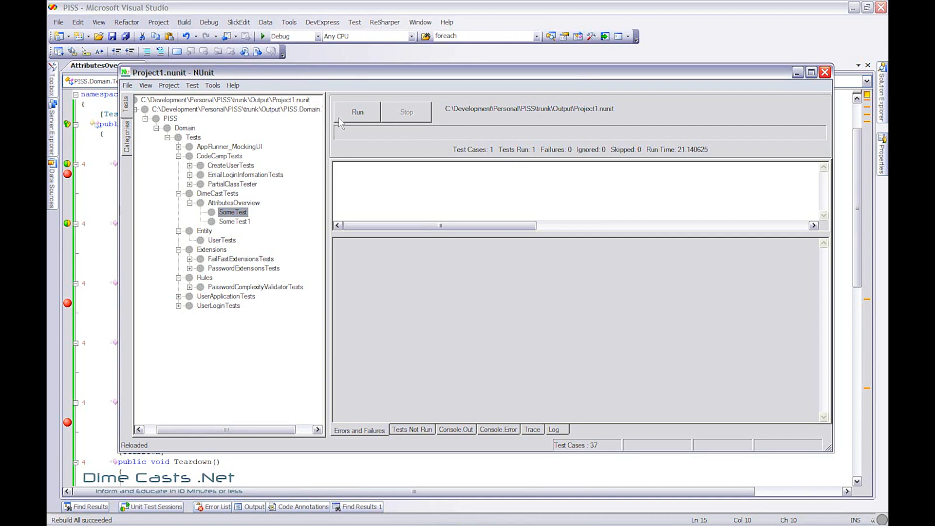
pyautogui.click(357, 111)
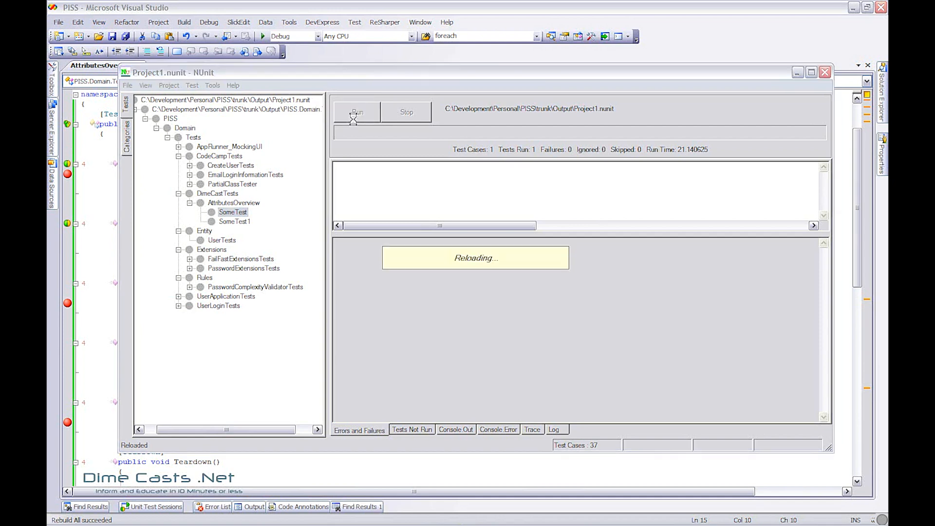
pyautogui.click(357, 112)
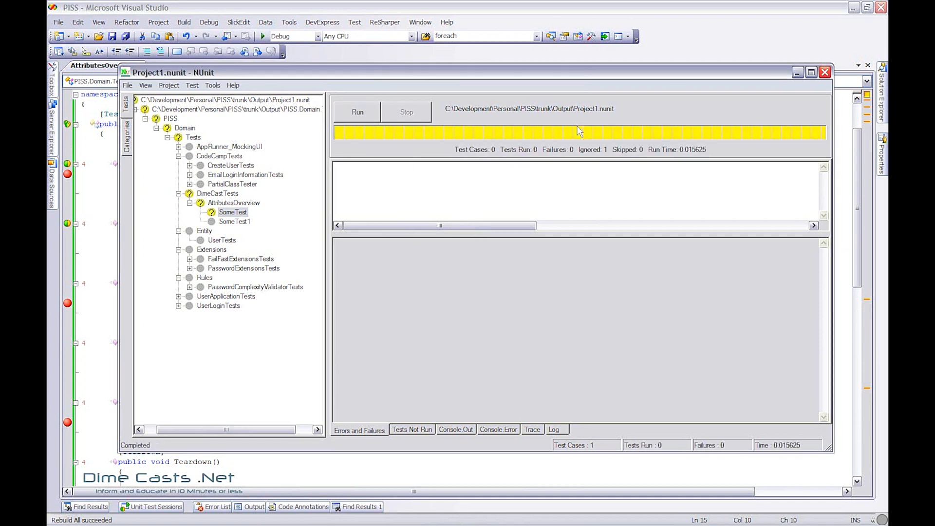
pyautogui.moveTo(645, 142)
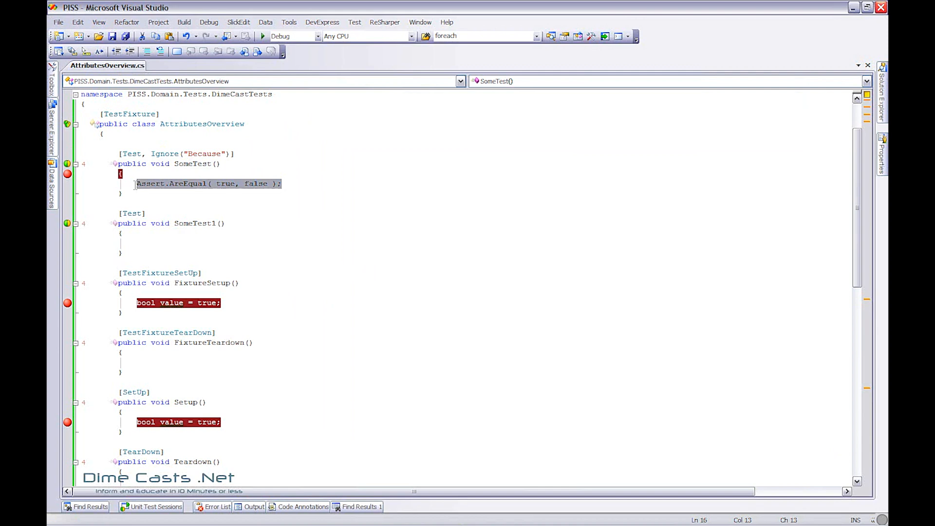
pyautogui.doubleClick(191, 154)
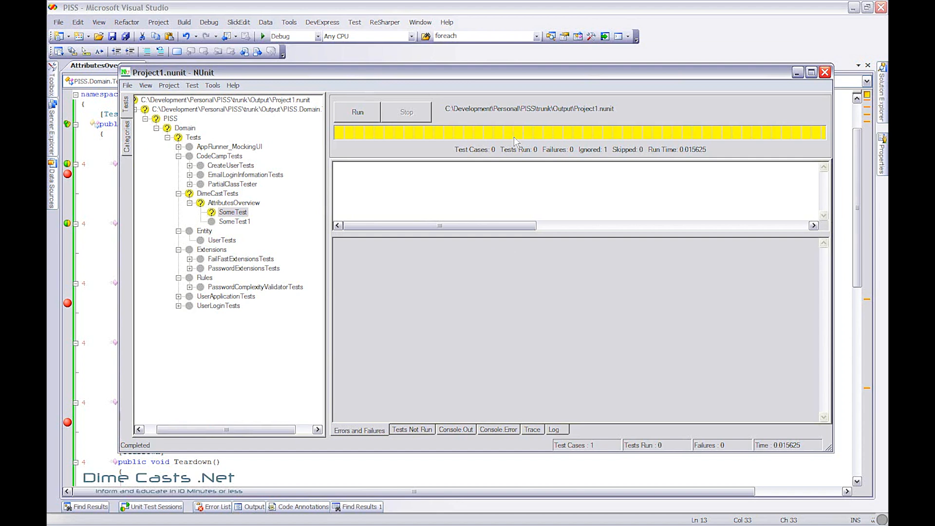
pyautogui.moveTo(512, 133)
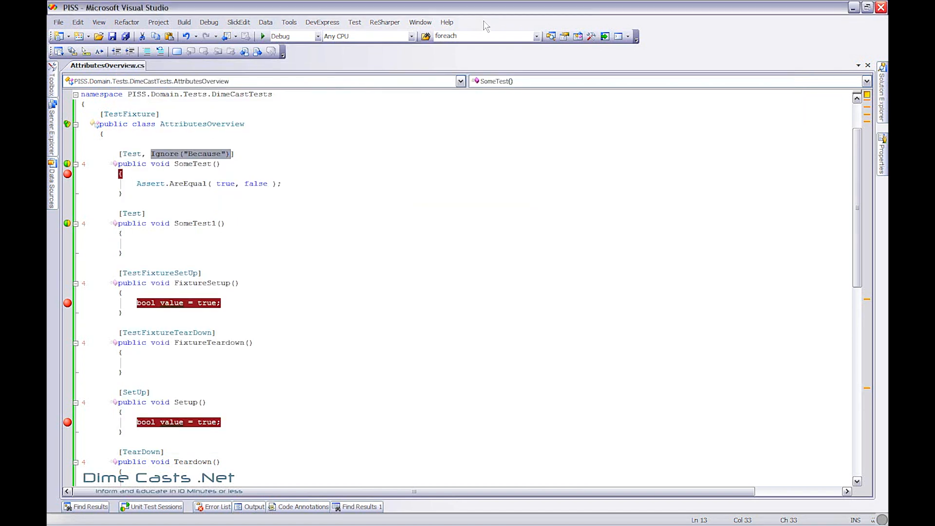
pyautogui.moveTo(138, 211)
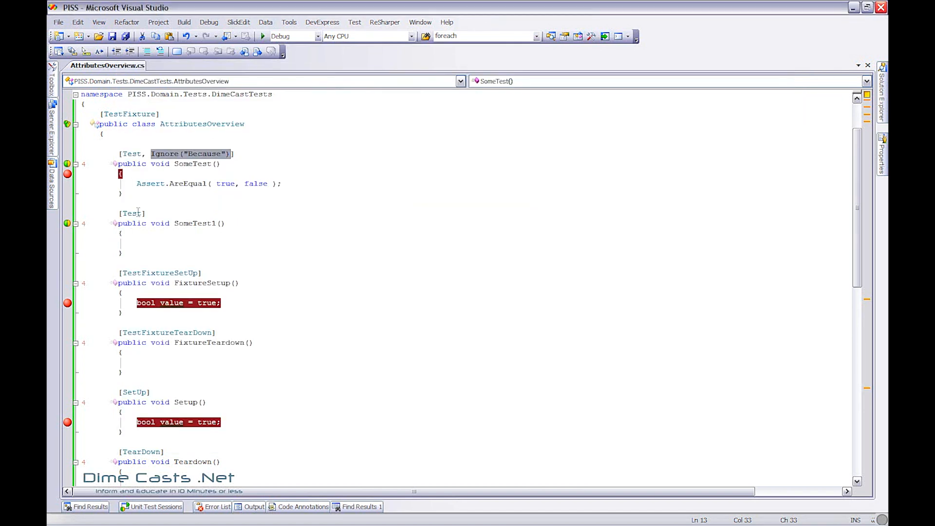
# Mark SomeTest1 as [Test, Explicit("Because")].
pyautogui.write(', ex')
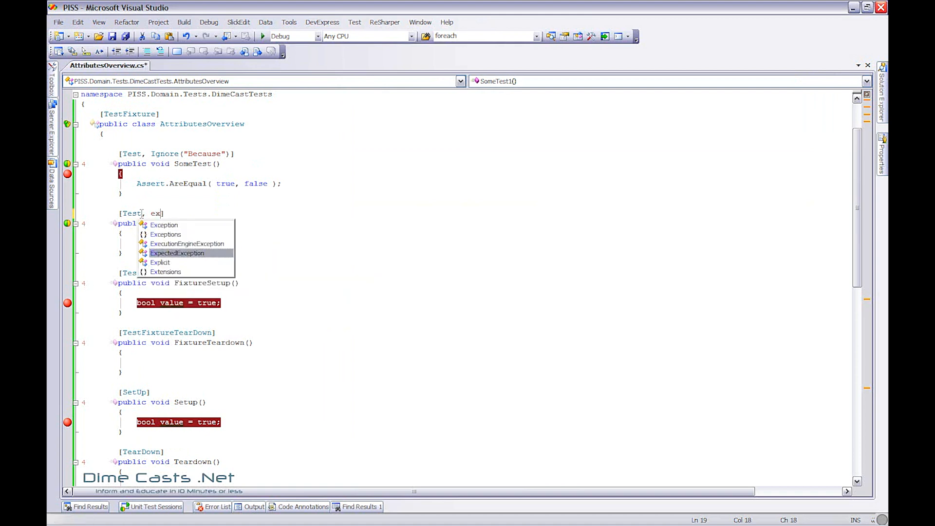
pyautogui.write('plicit("Baec')
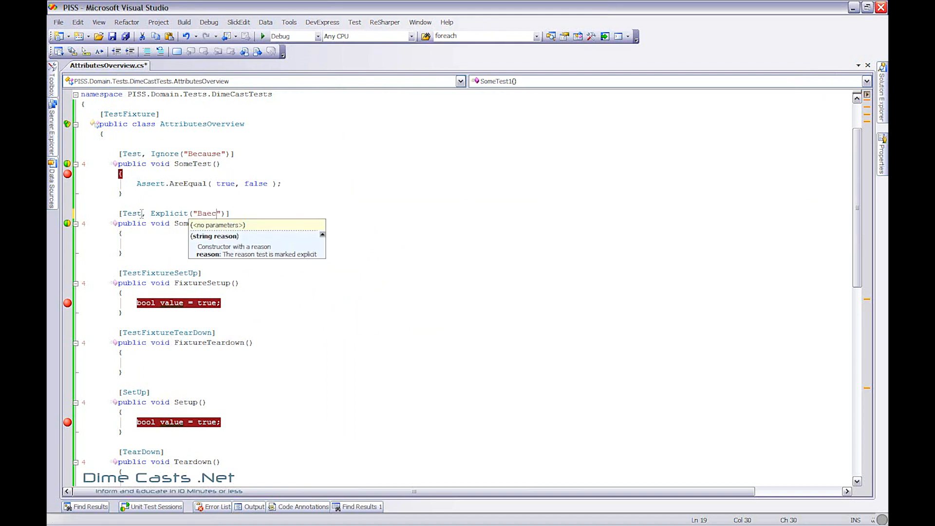
pyautogui.write('Because')
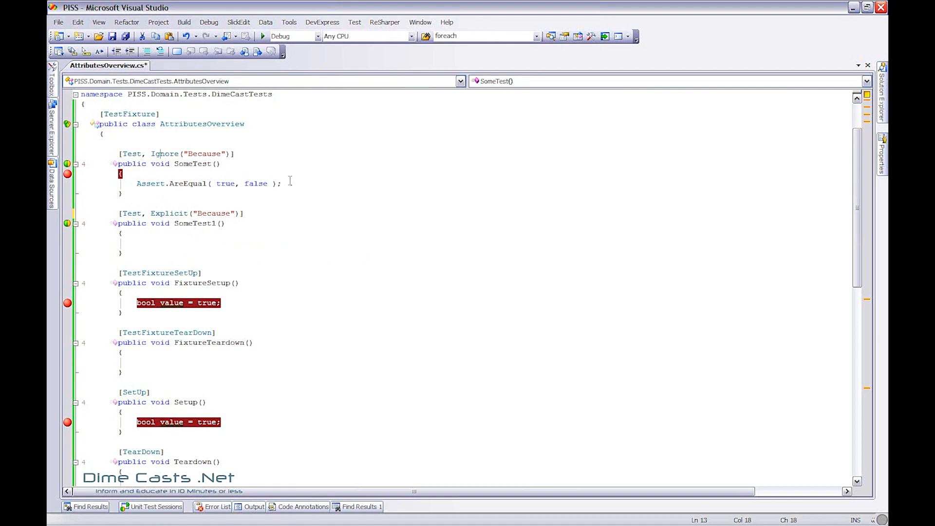
# Give SomeTest1 the body Assert.AreEqual( true, false ); ready for a rebuild.
pyautogui.click(138, 244)
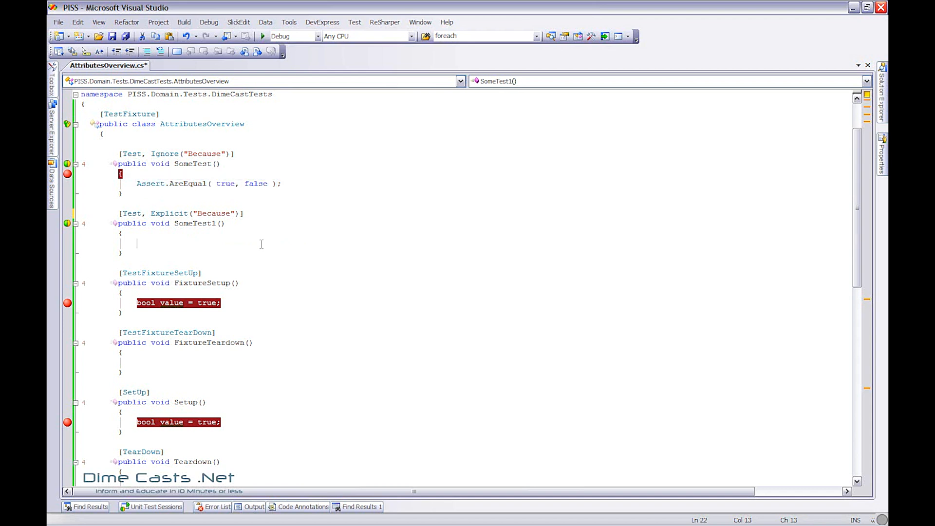
pyautogui.write('Assert.AreEqual( true, false );')
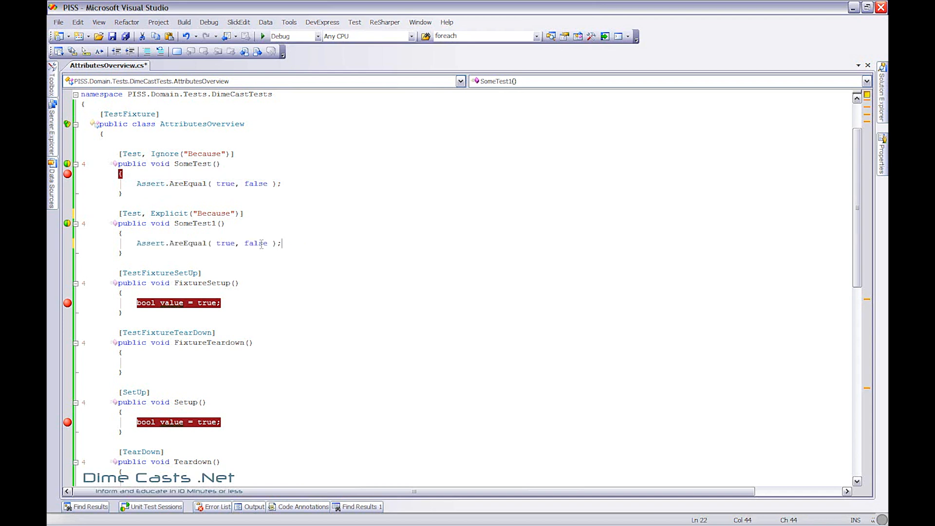
pyautogui.click(184, 22)
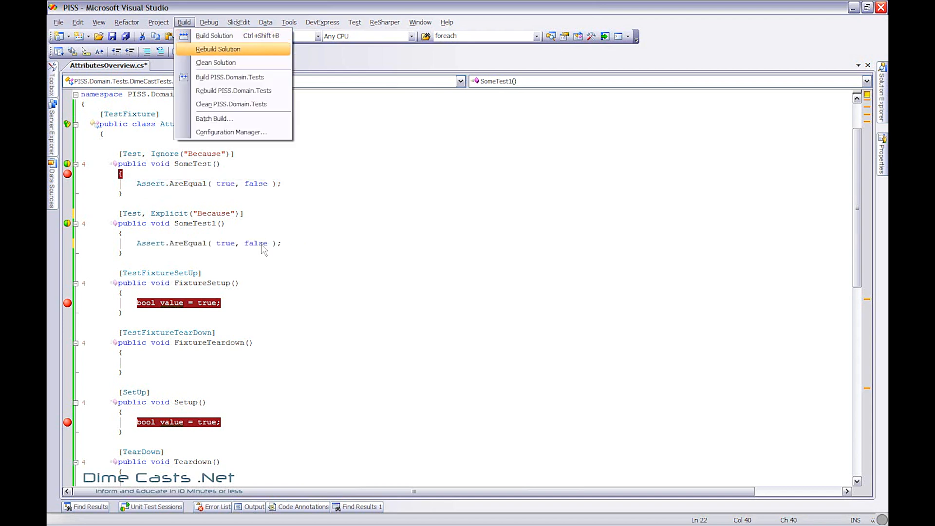
# Rebuild, run all AttributesOverview tests in NUnit and inspect SomeTest1, which was not run.
pyautogui.click(217, 48)
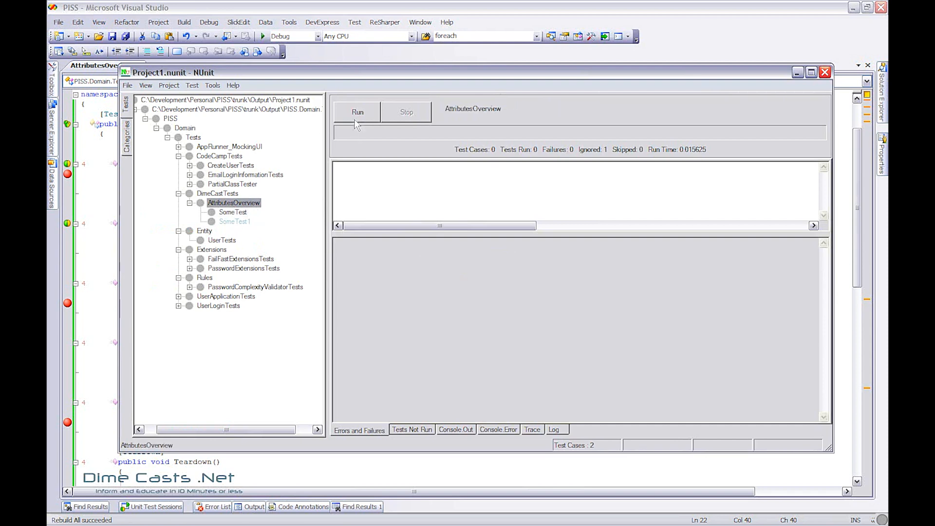
pyautogui.click(358, 112)
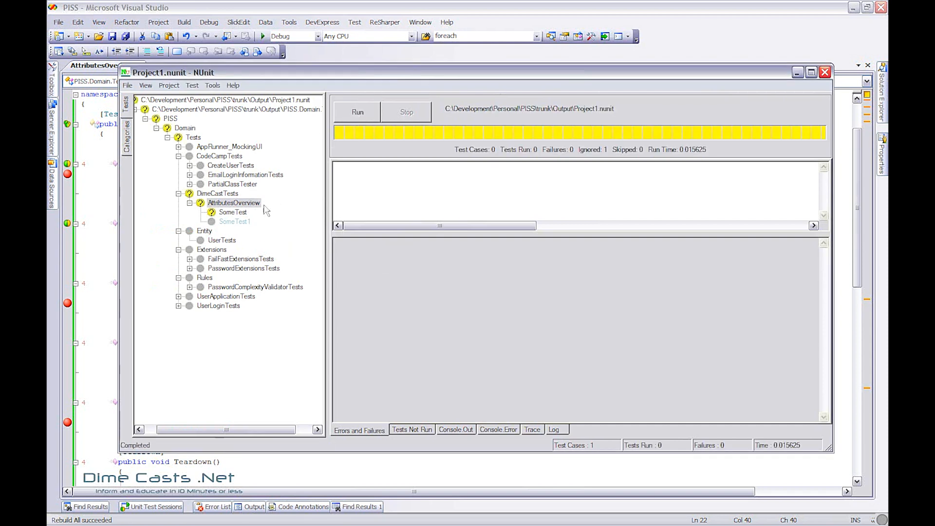
pyautogui.click(232, 211)
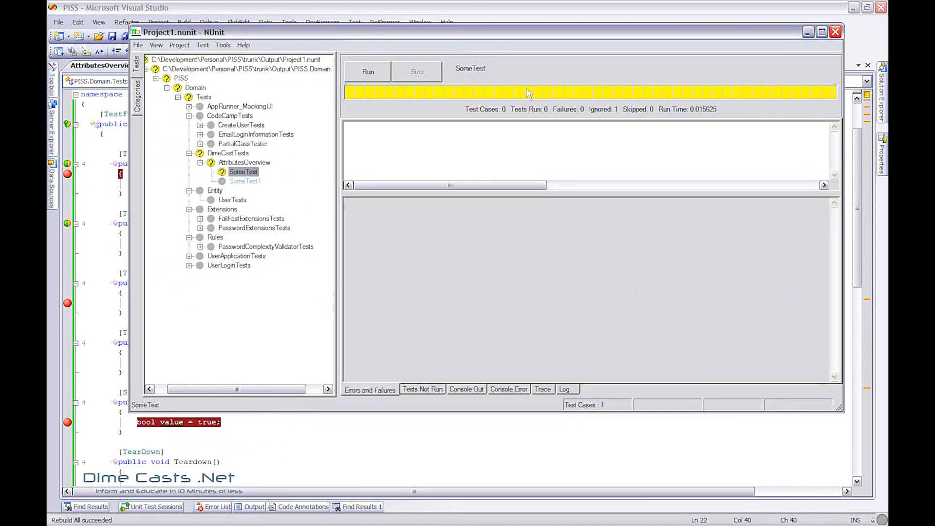
pyautogui.click(245, 181)
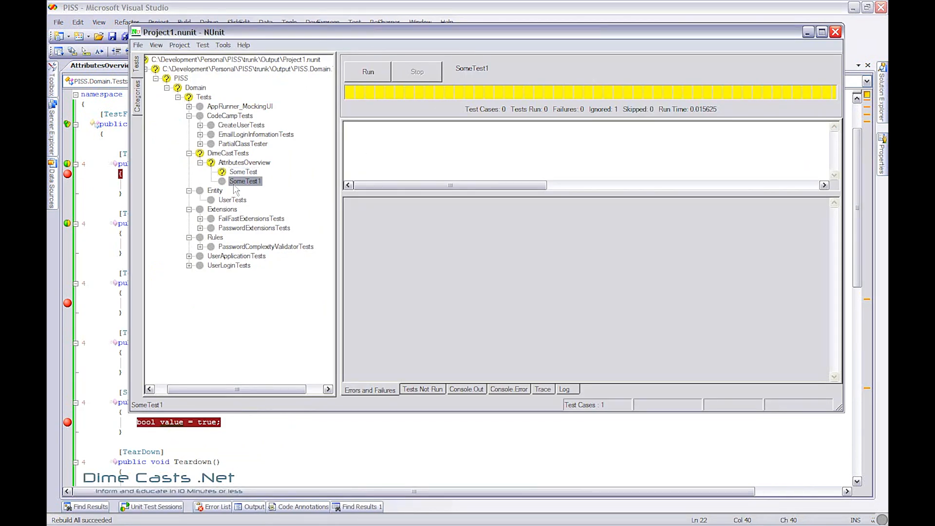
pyautogui.moveTo(326, 194)
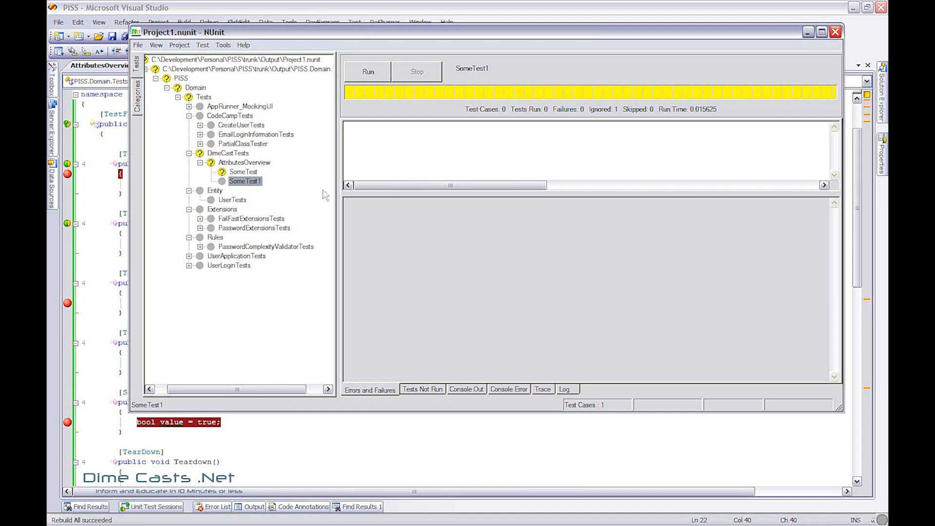
pyautogui.moveTo(285, 177)
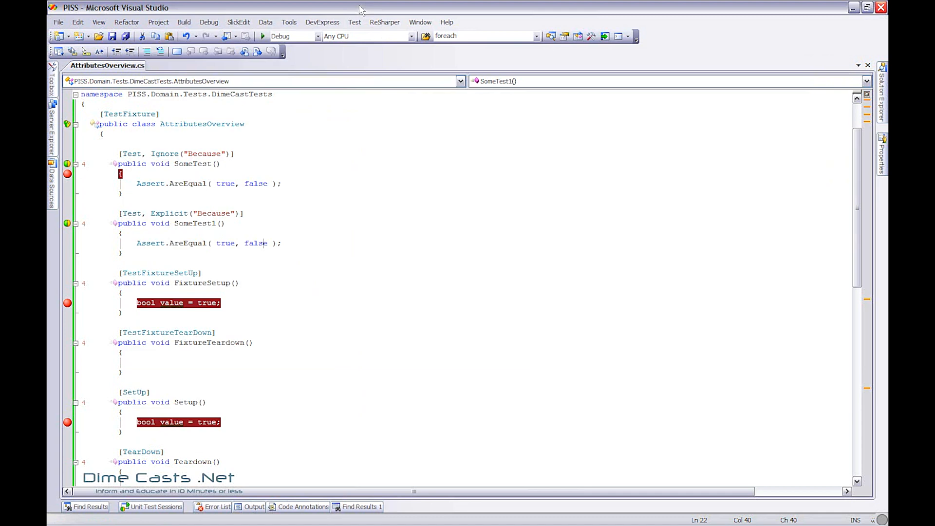
pyautogui.moveTo(235, 248)
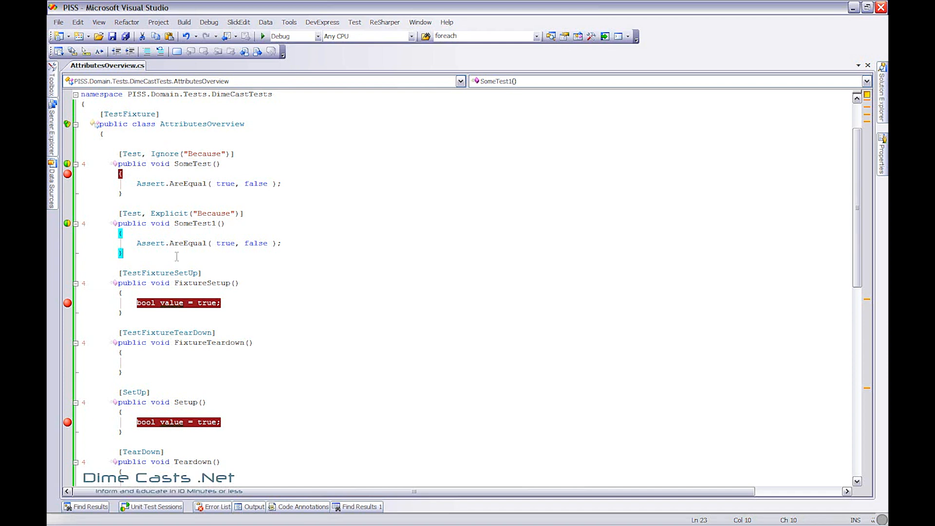
# Add a new SomeTest2 method decorated with [Test, Category("MyCategory")].
pyautogui.write('[Test, c')
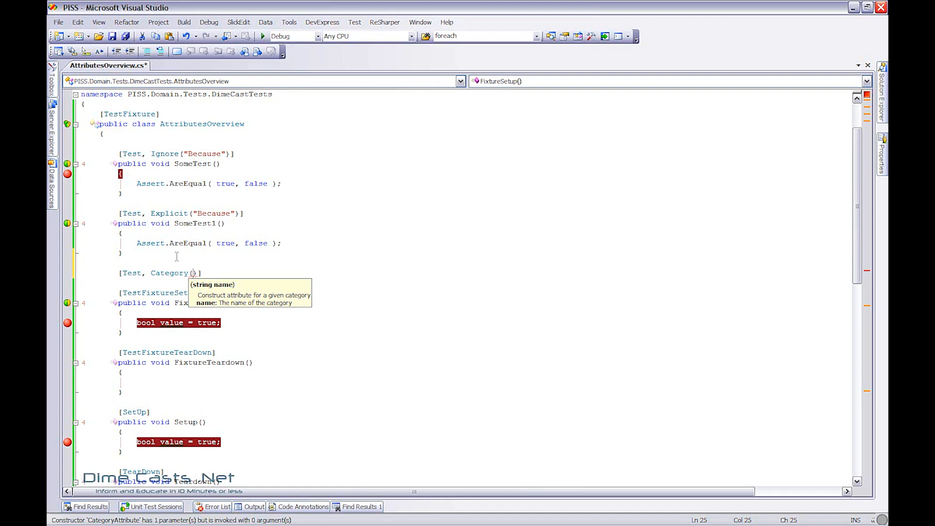
pyautogui.write('"MyCa"')
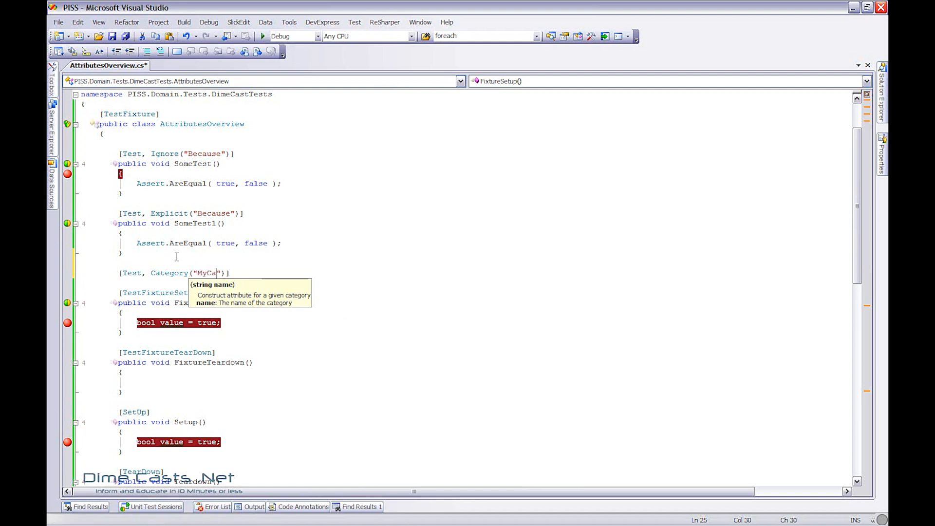
pyautogui.write('tegory')
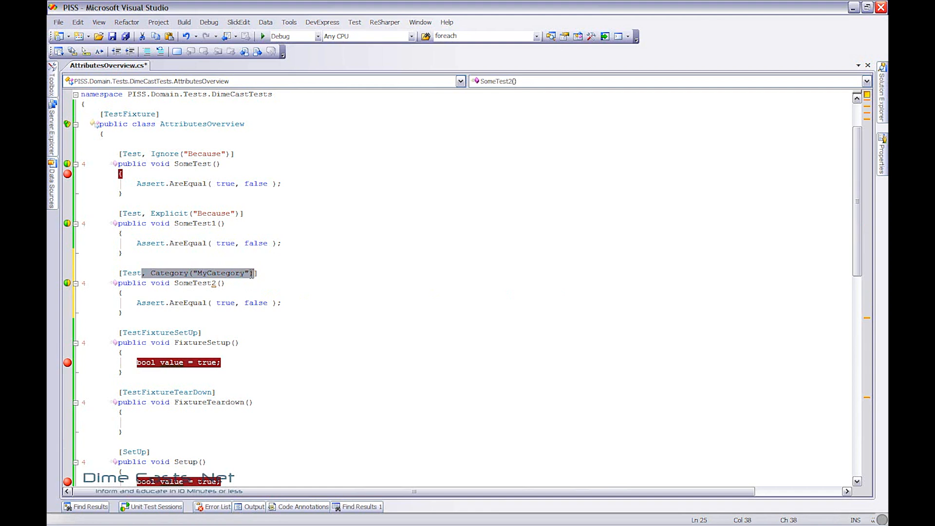
pyautogui.click(141, 214)
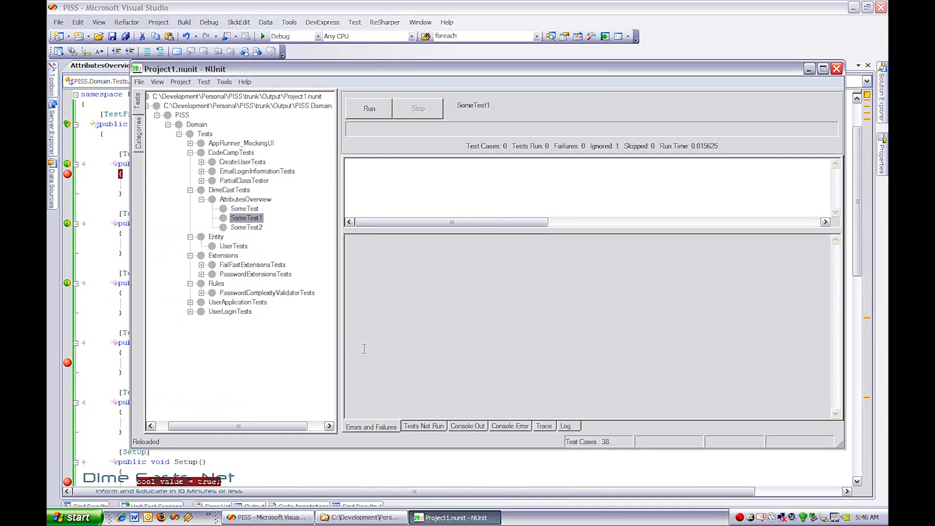
# Filter NUnit's Categories to MyCategory 2 and run only that category, executing zero tests.
pyautogui.click(138, 132)
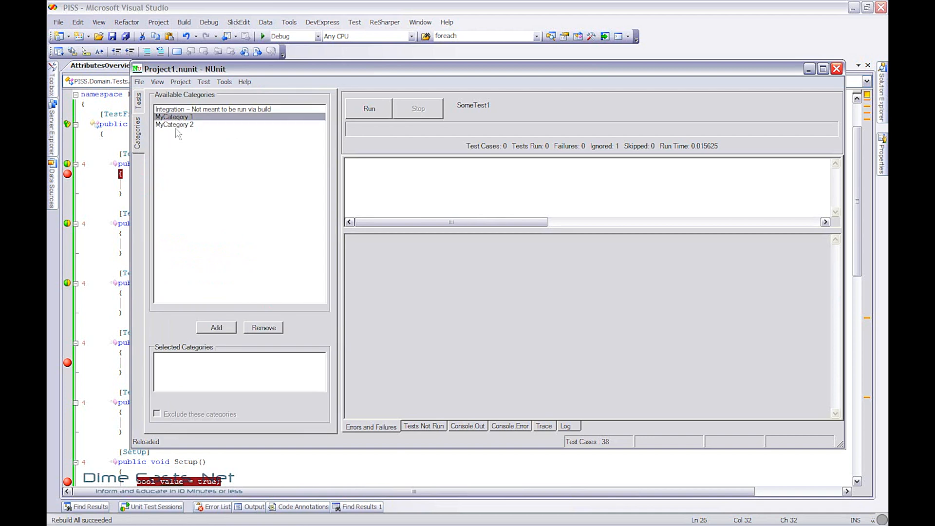
pyautogui.click(174, 123)
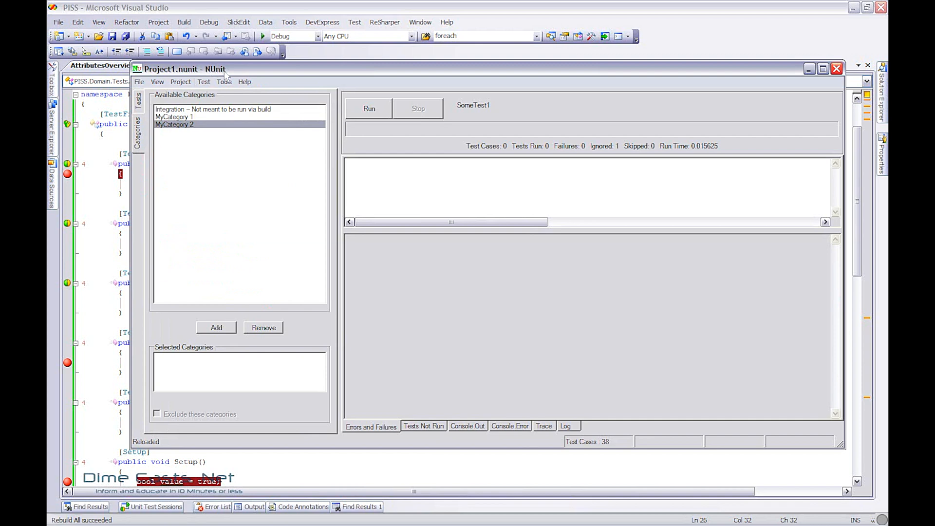
pyautogui.moveTo(185, 68); pyautogui.dragTo(179, 59)
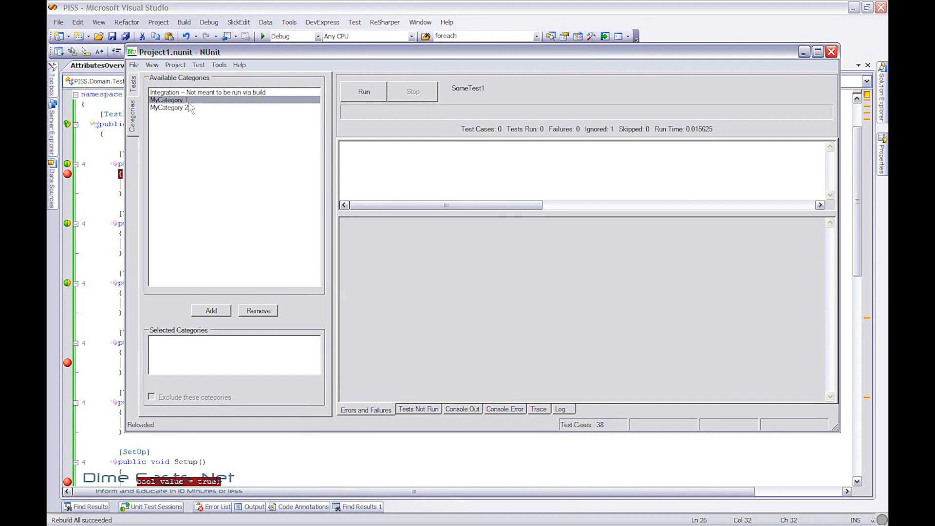
pyautogui.click(169, 108)
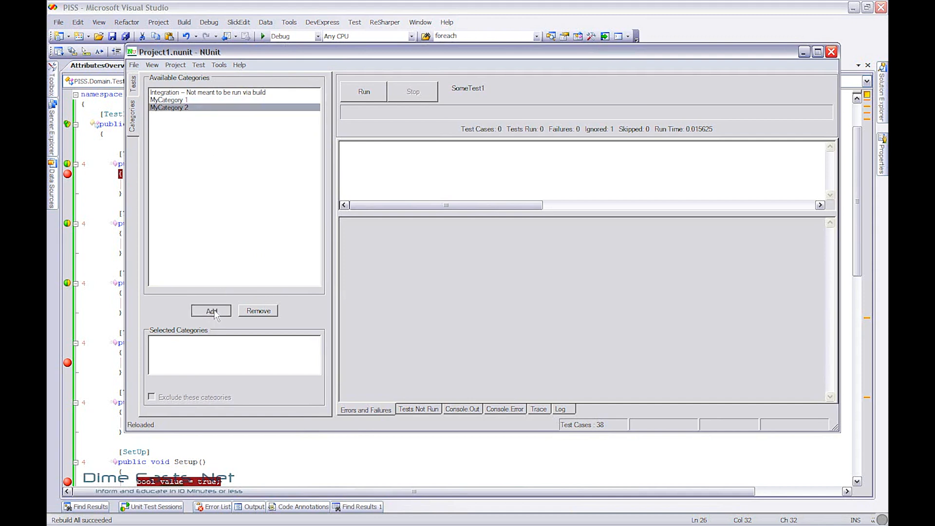
pyautogui.click(211, 310)
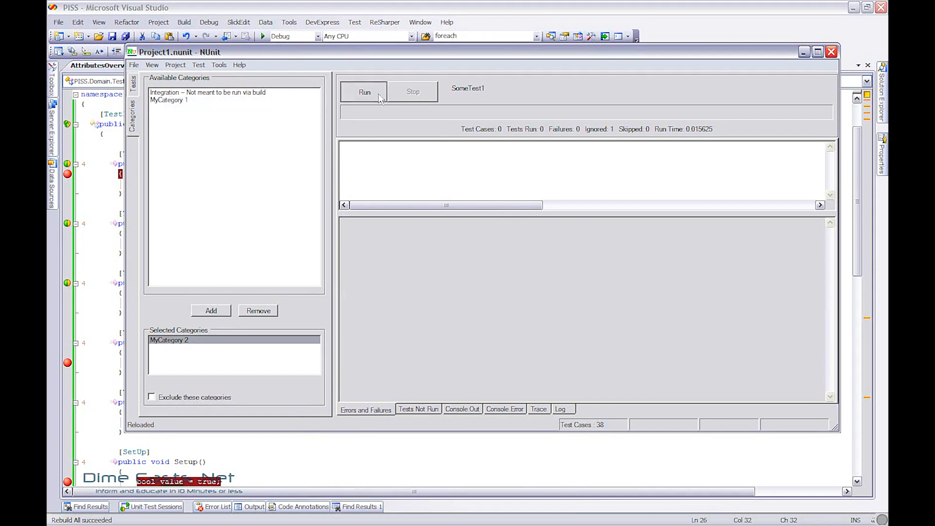
pyautogui.click(363, 91)
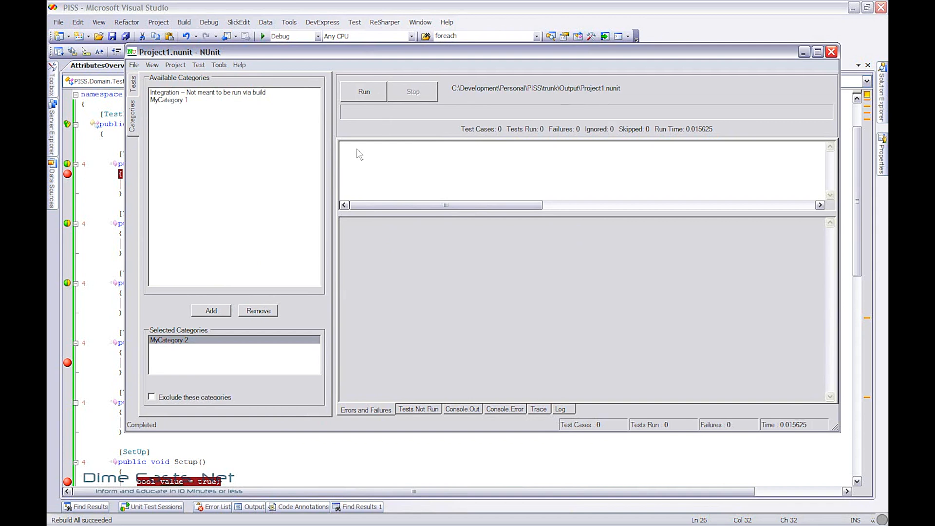
pyautogui.moveTo(335, 61)
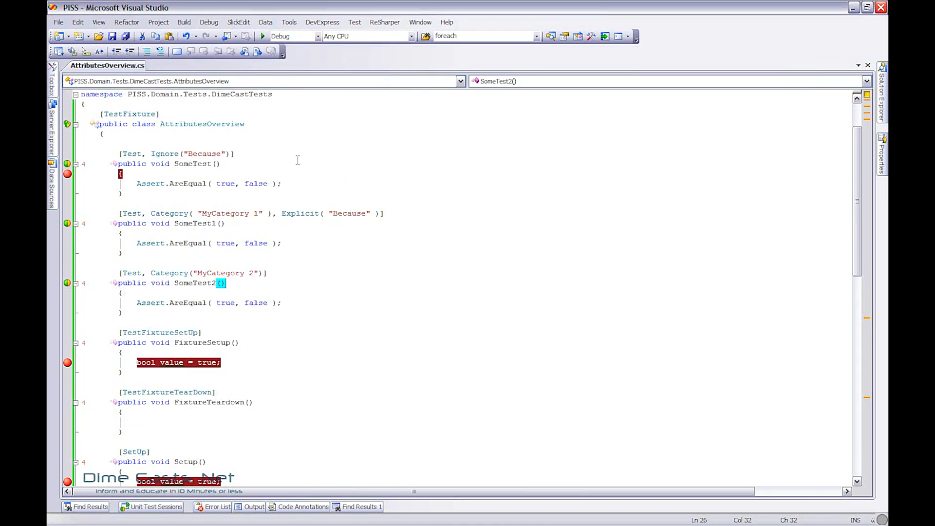
pyautogui.scroll(3)
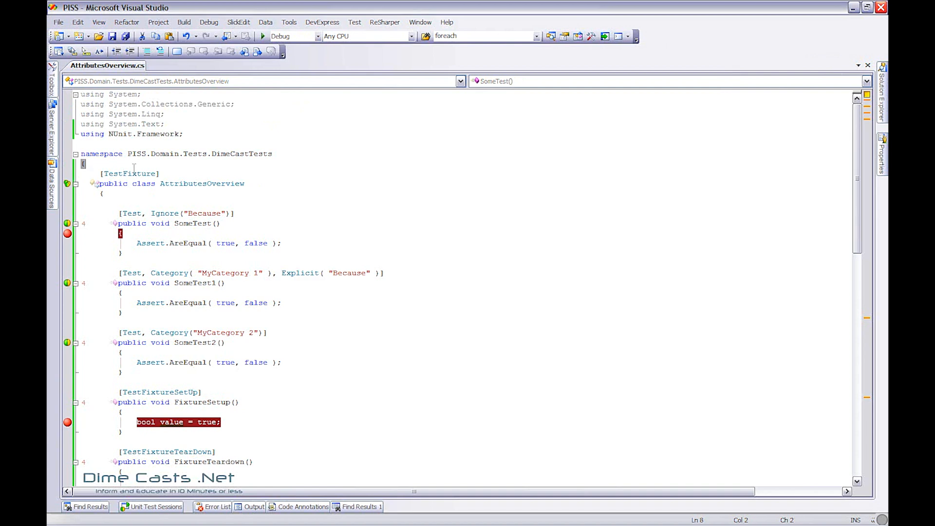
pyautogui.doubleClick(129, 173)
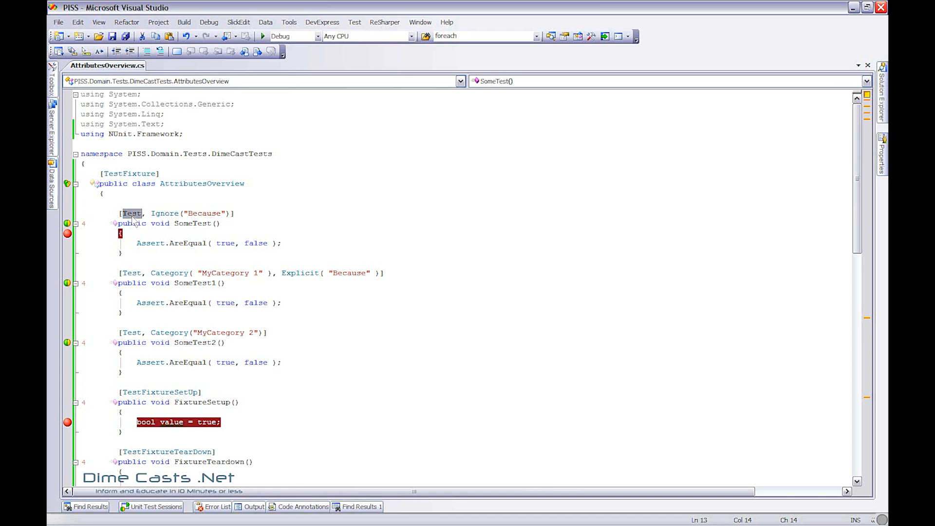
pyautogui.doubleClick(164, 213)
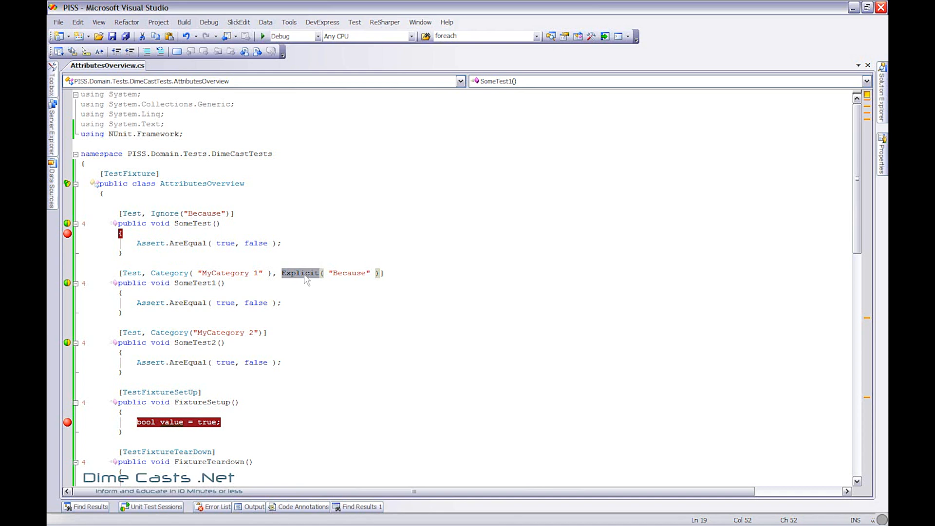
pyautogui.moveTo(165, 213)
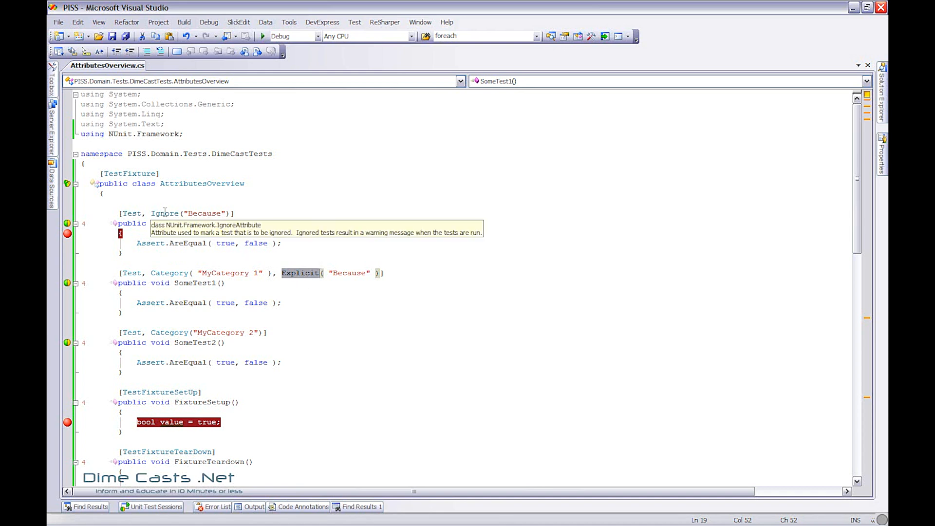
pyautogui.moveTo(292, 282)
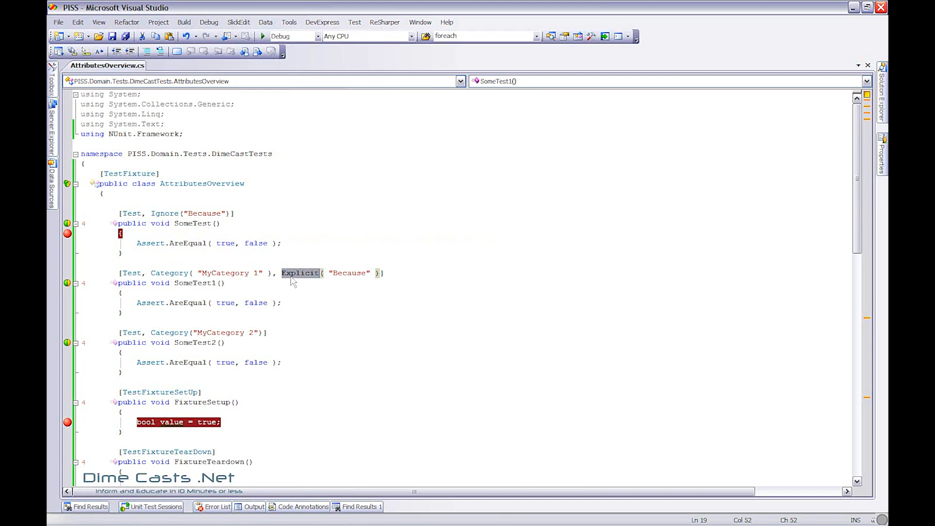
pyautogui.moveTo(292, 275)
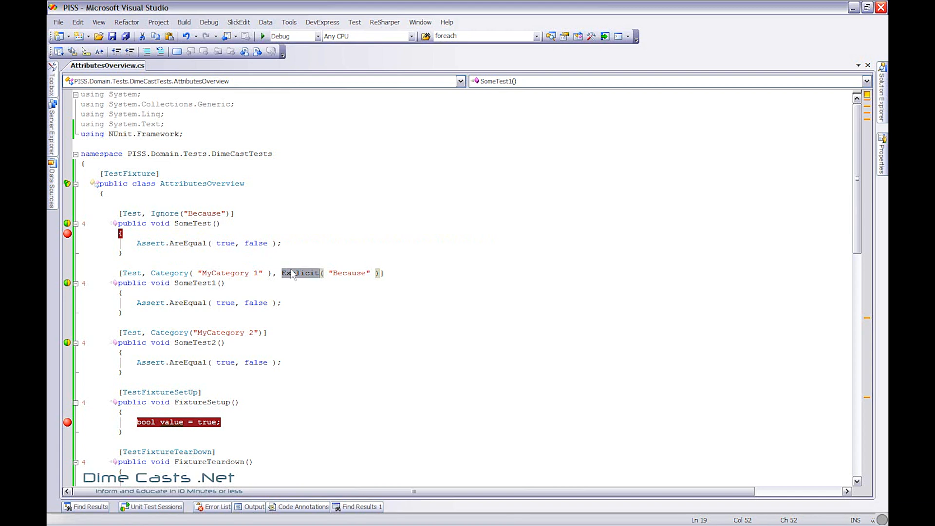
pyautogui.scroll(3)
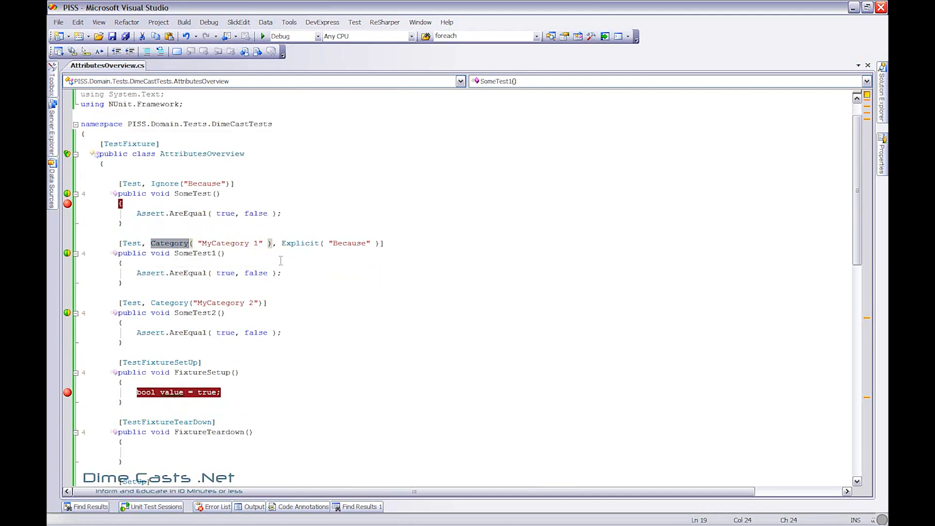
pyautogui.scroll(-3)
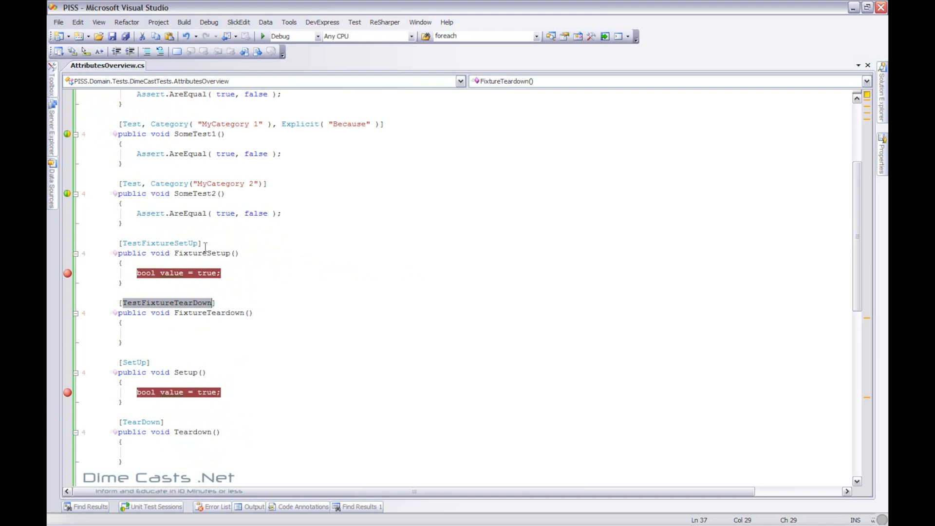
pyautogui.scroll(-3)
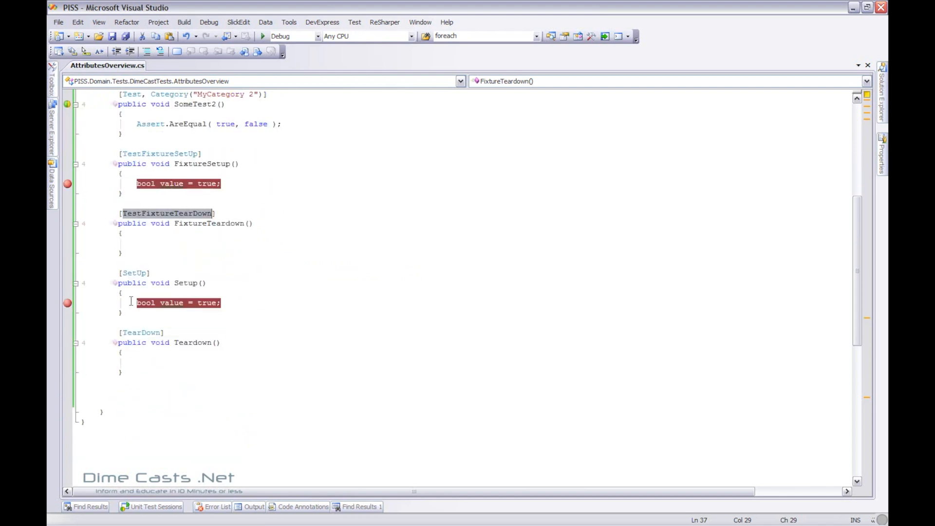